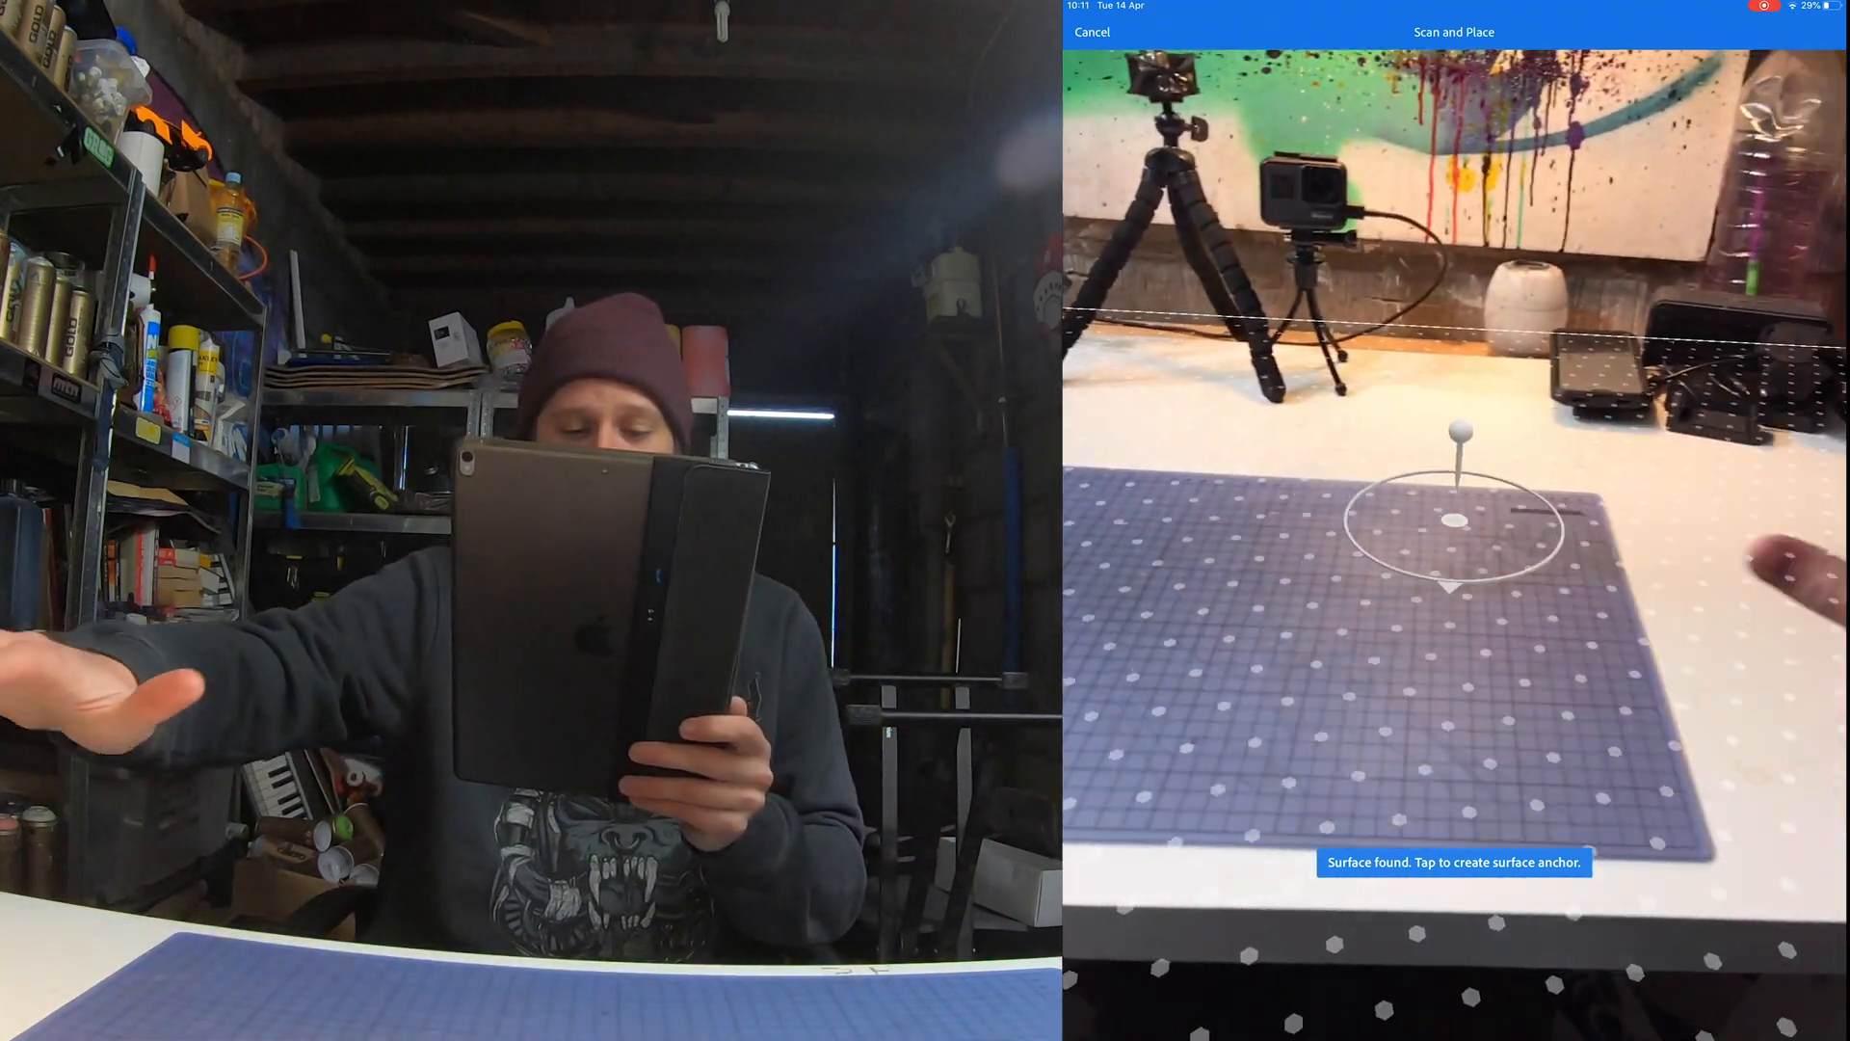
Place a surface anchor on the desk and bring up the Starter Assets library.
{"action": "left_click", "coordinate": [1453, 518]}
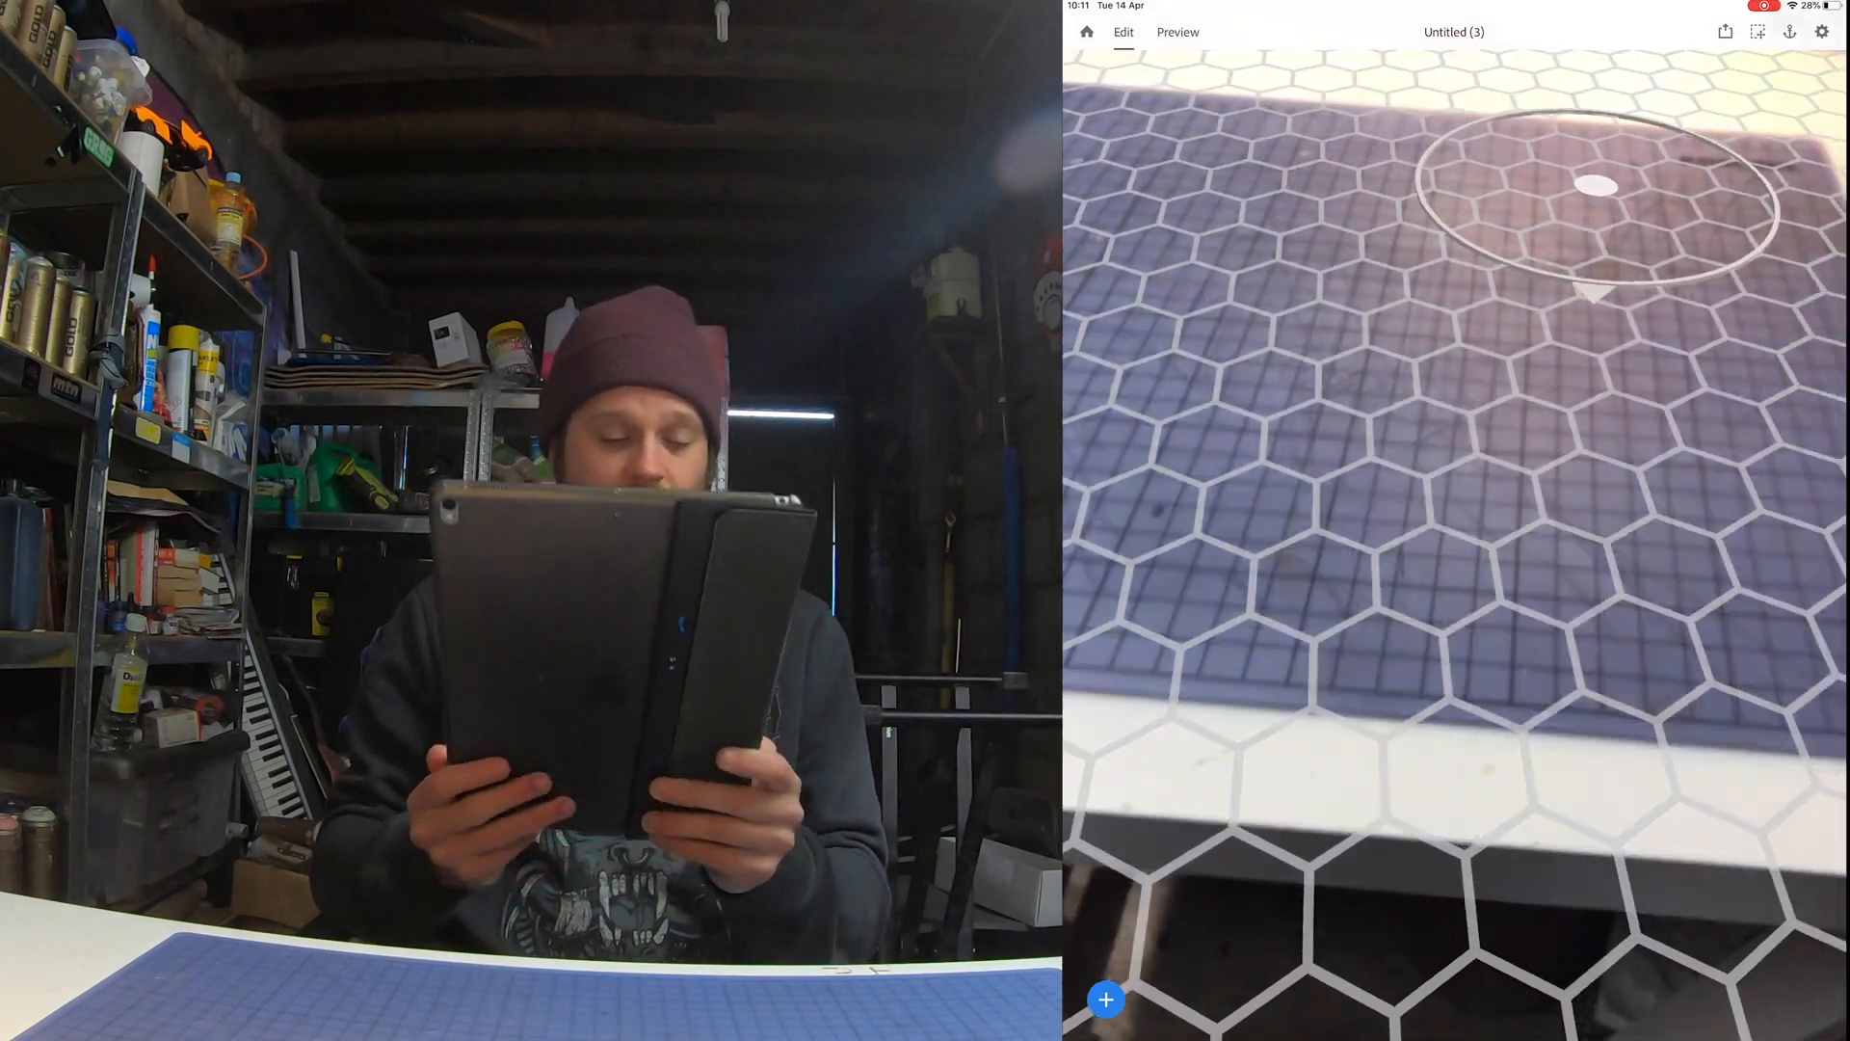
{"action": "left_click", "coordinate": [1106, 999]}
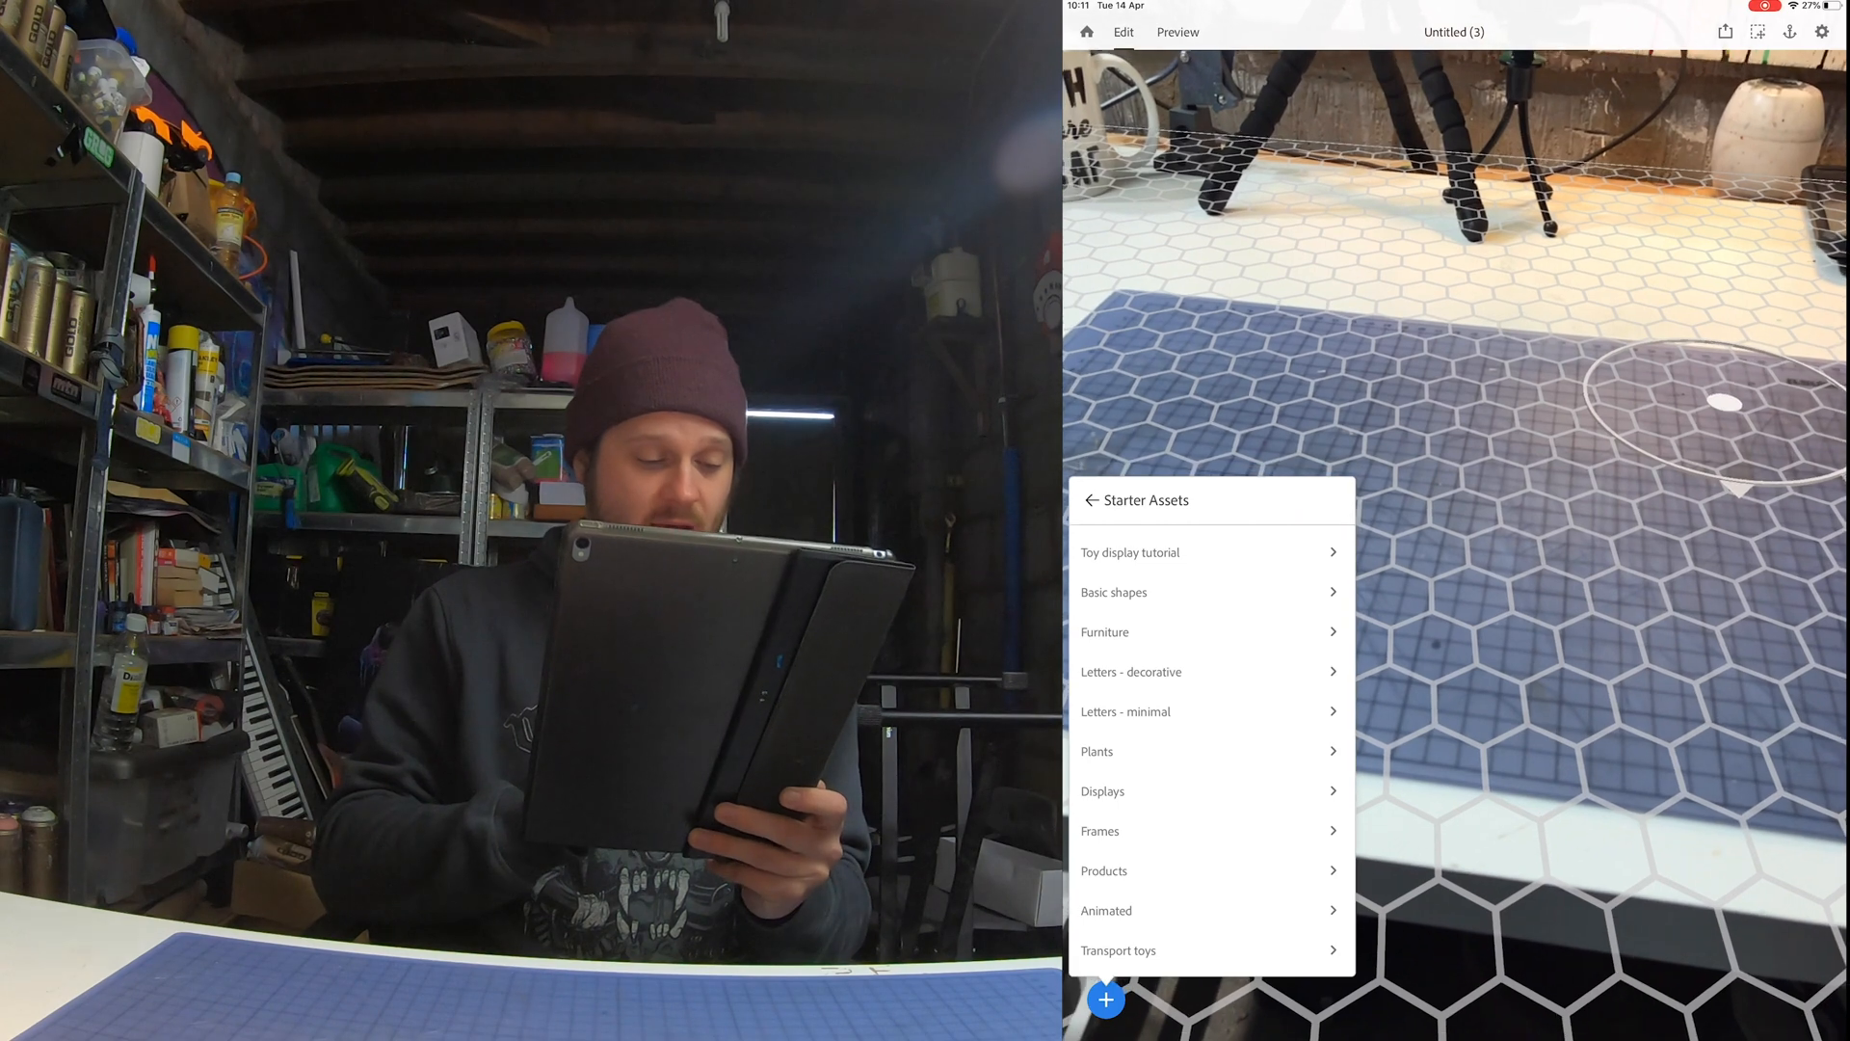
Place the Jellyfish swimming asset from the Animated category on the anchor and select it.
{"action": "left_click", "coordinate": [1106, 910]}
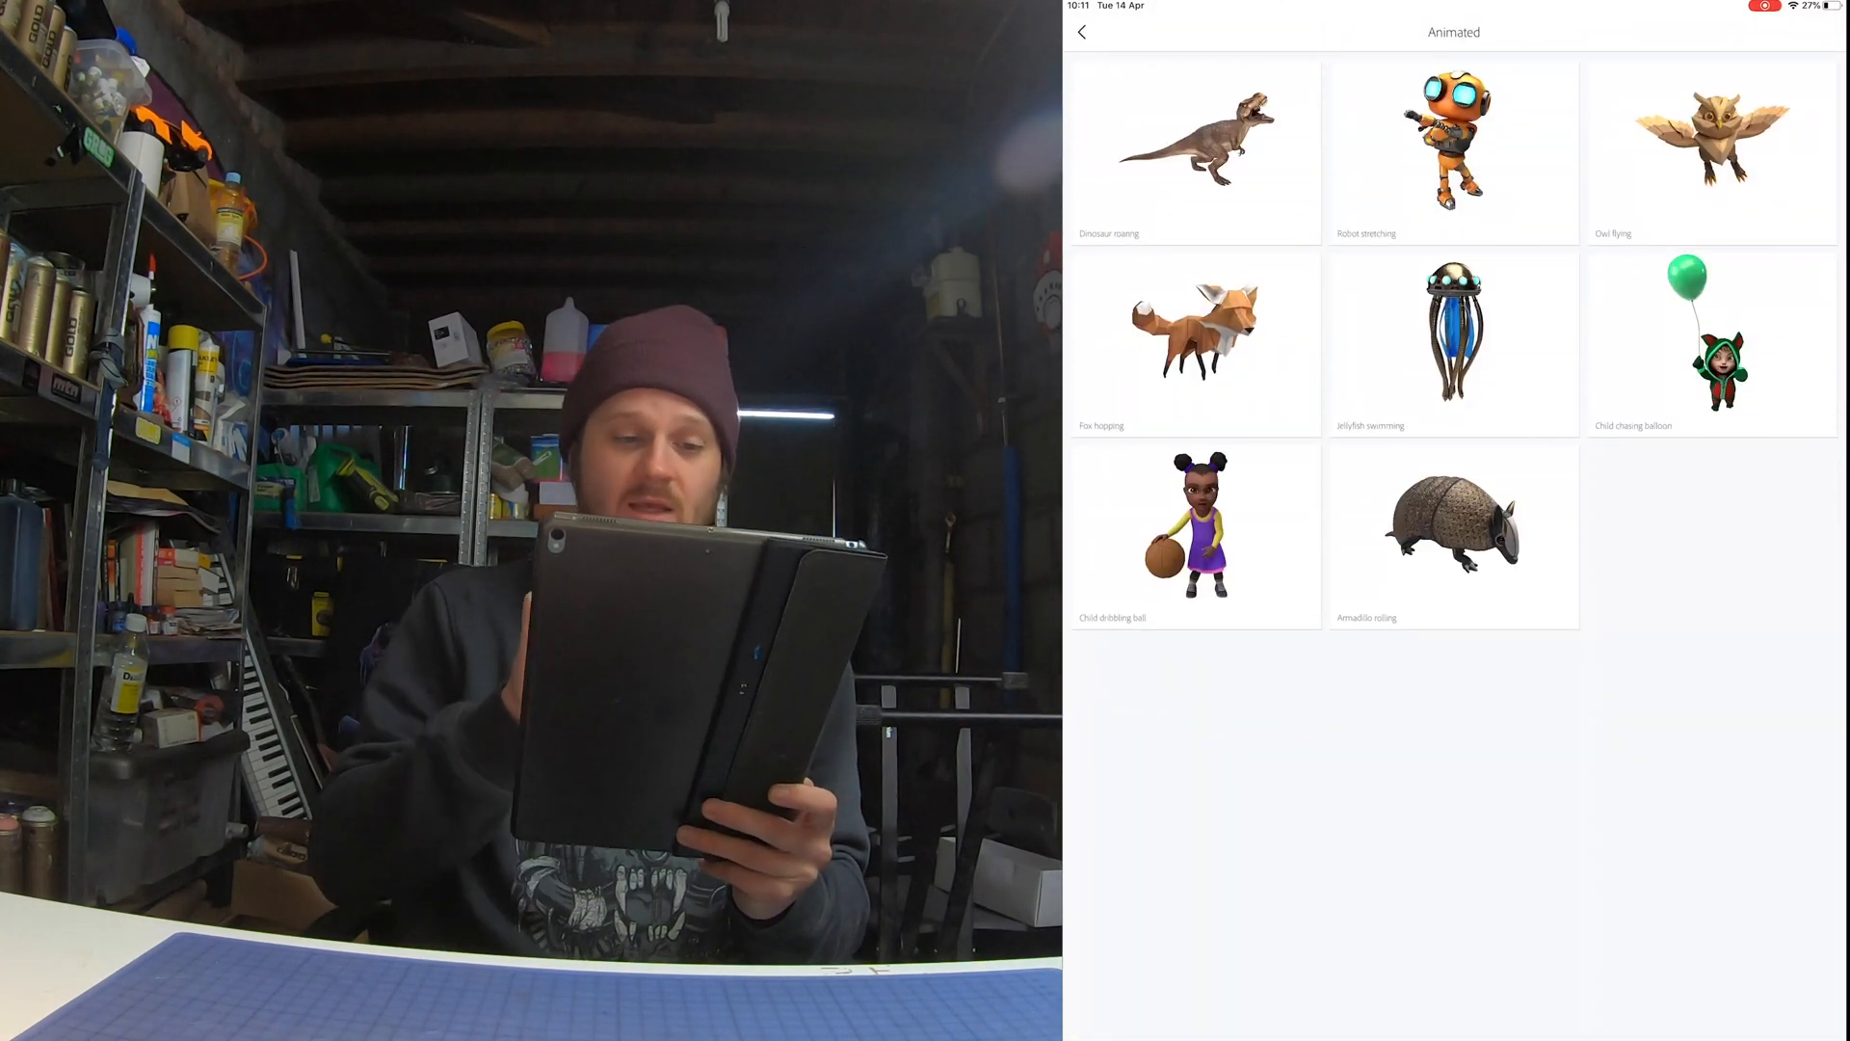
{"action": "left_click", "coordinate": [1453, 343]}
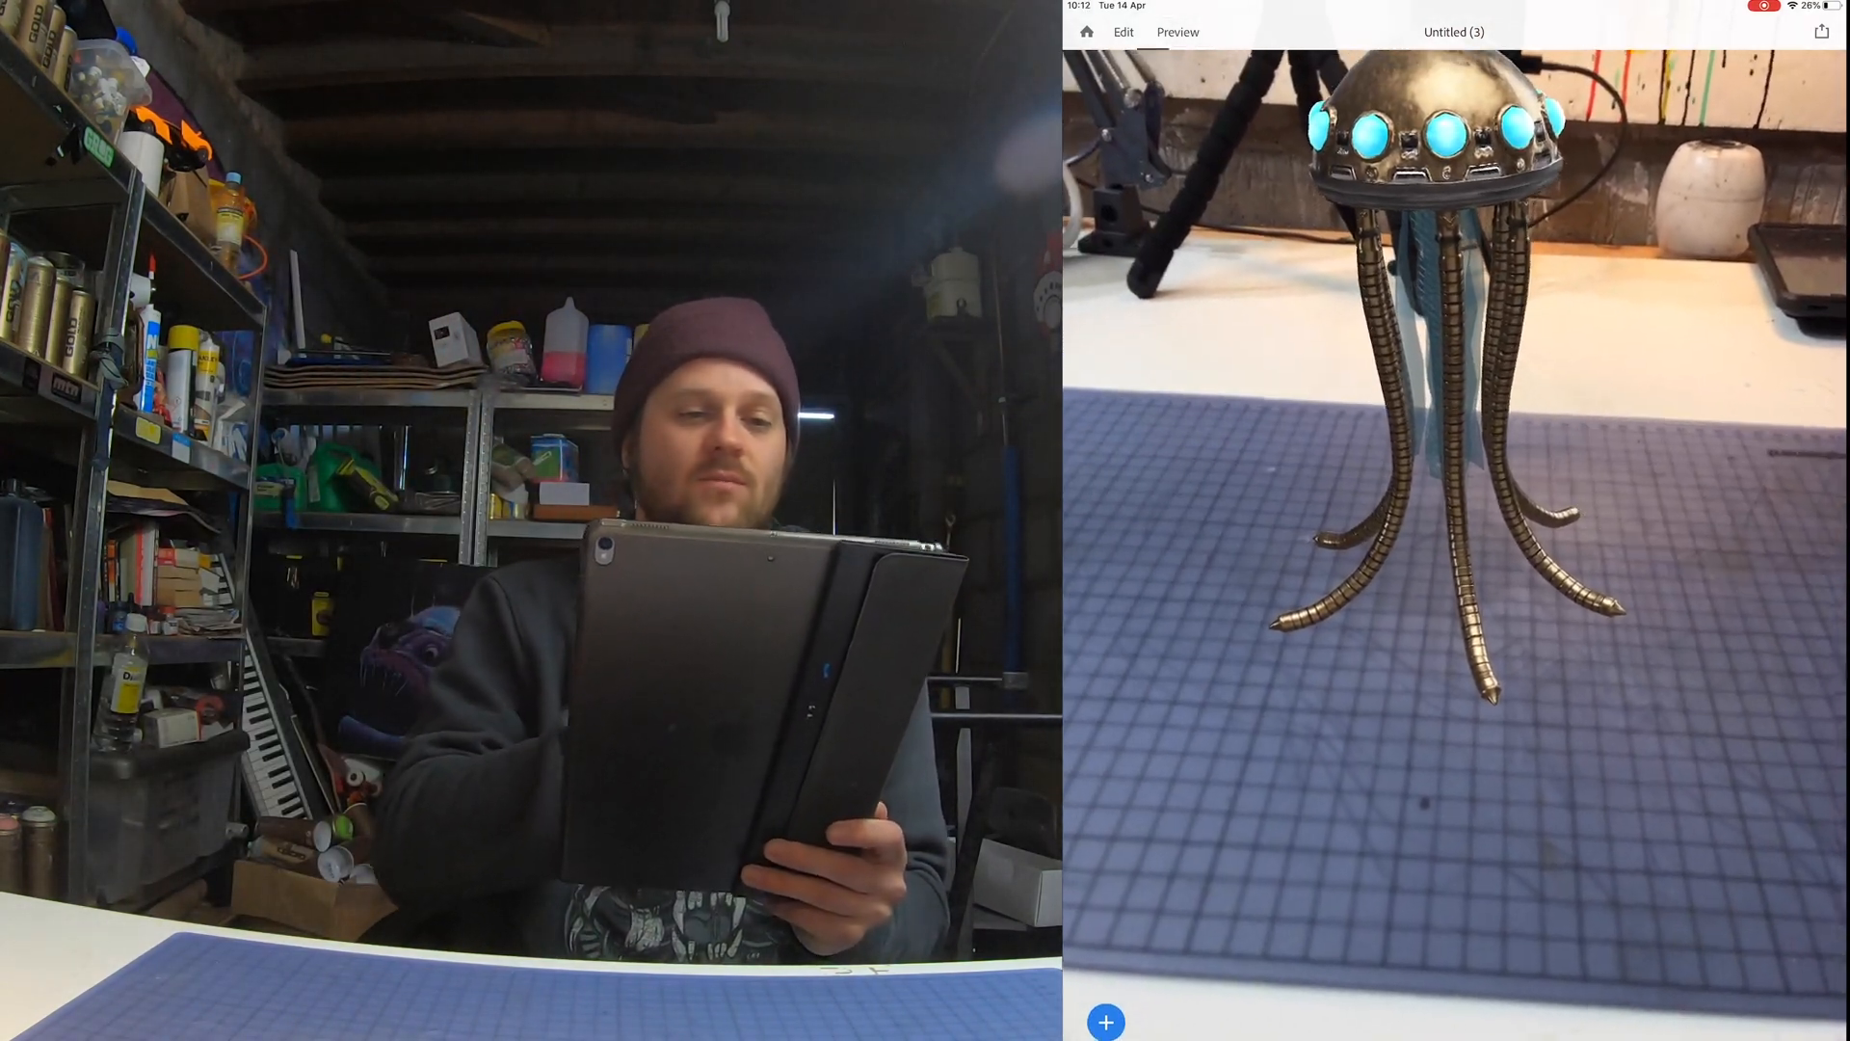
{"action": "left_click", "coordinate": [1104, 1021]}
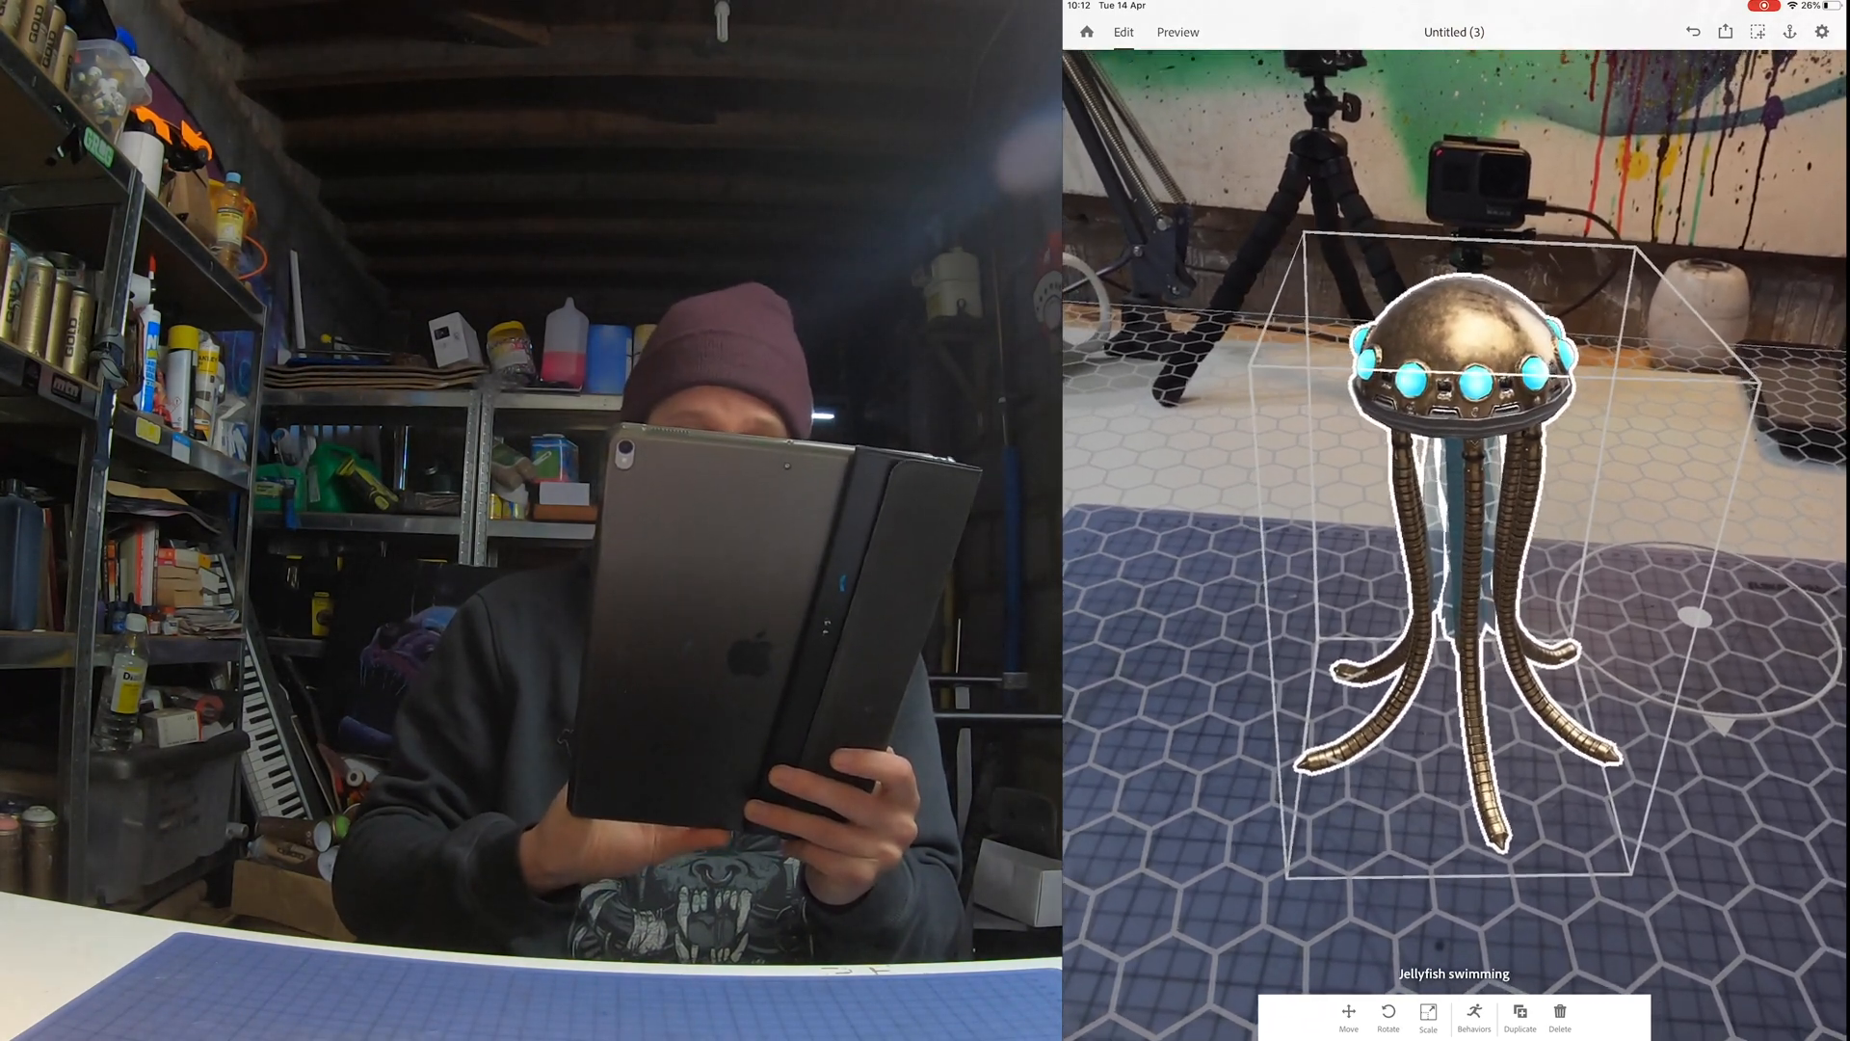
Scale the jellyfish smaller (about 0.3%) and bring up its Behaviors editor.
{"action": "left_click", "coordinate": [1428, 1018]}
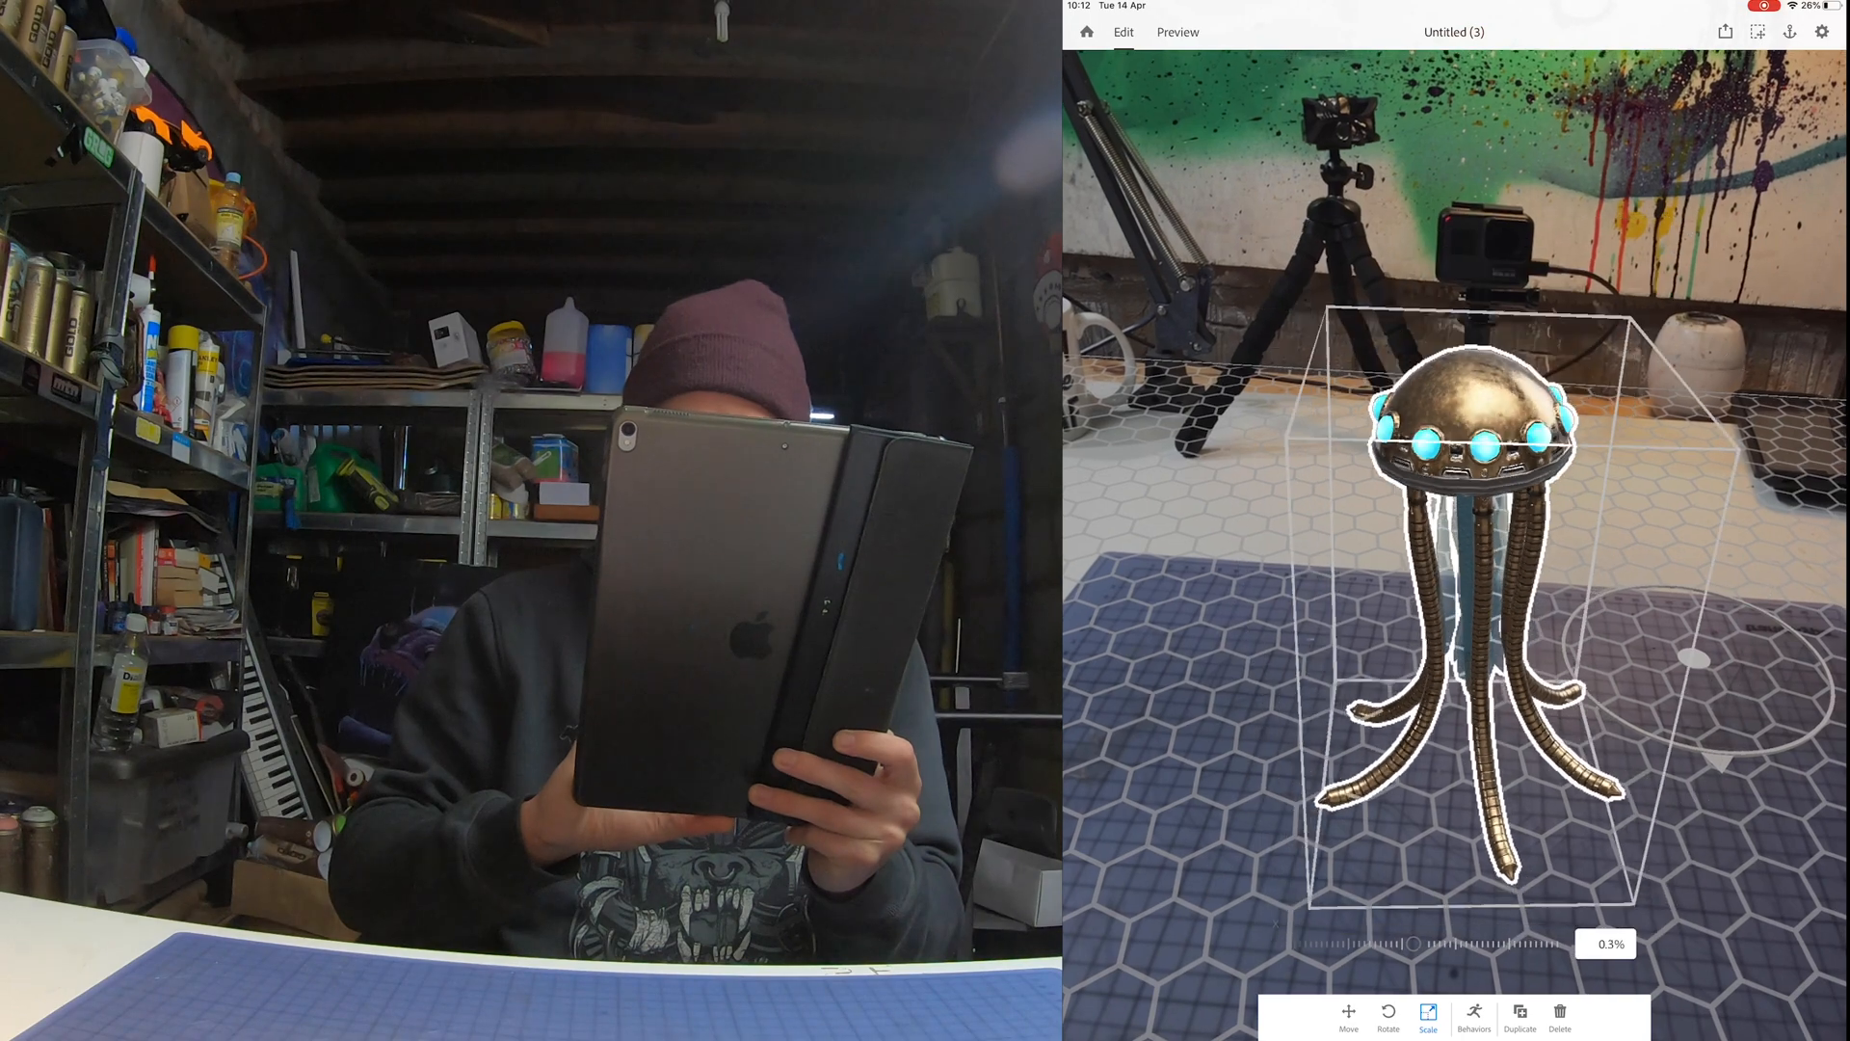
{"action": "left_click", "coordinate": [1426, 1018]}
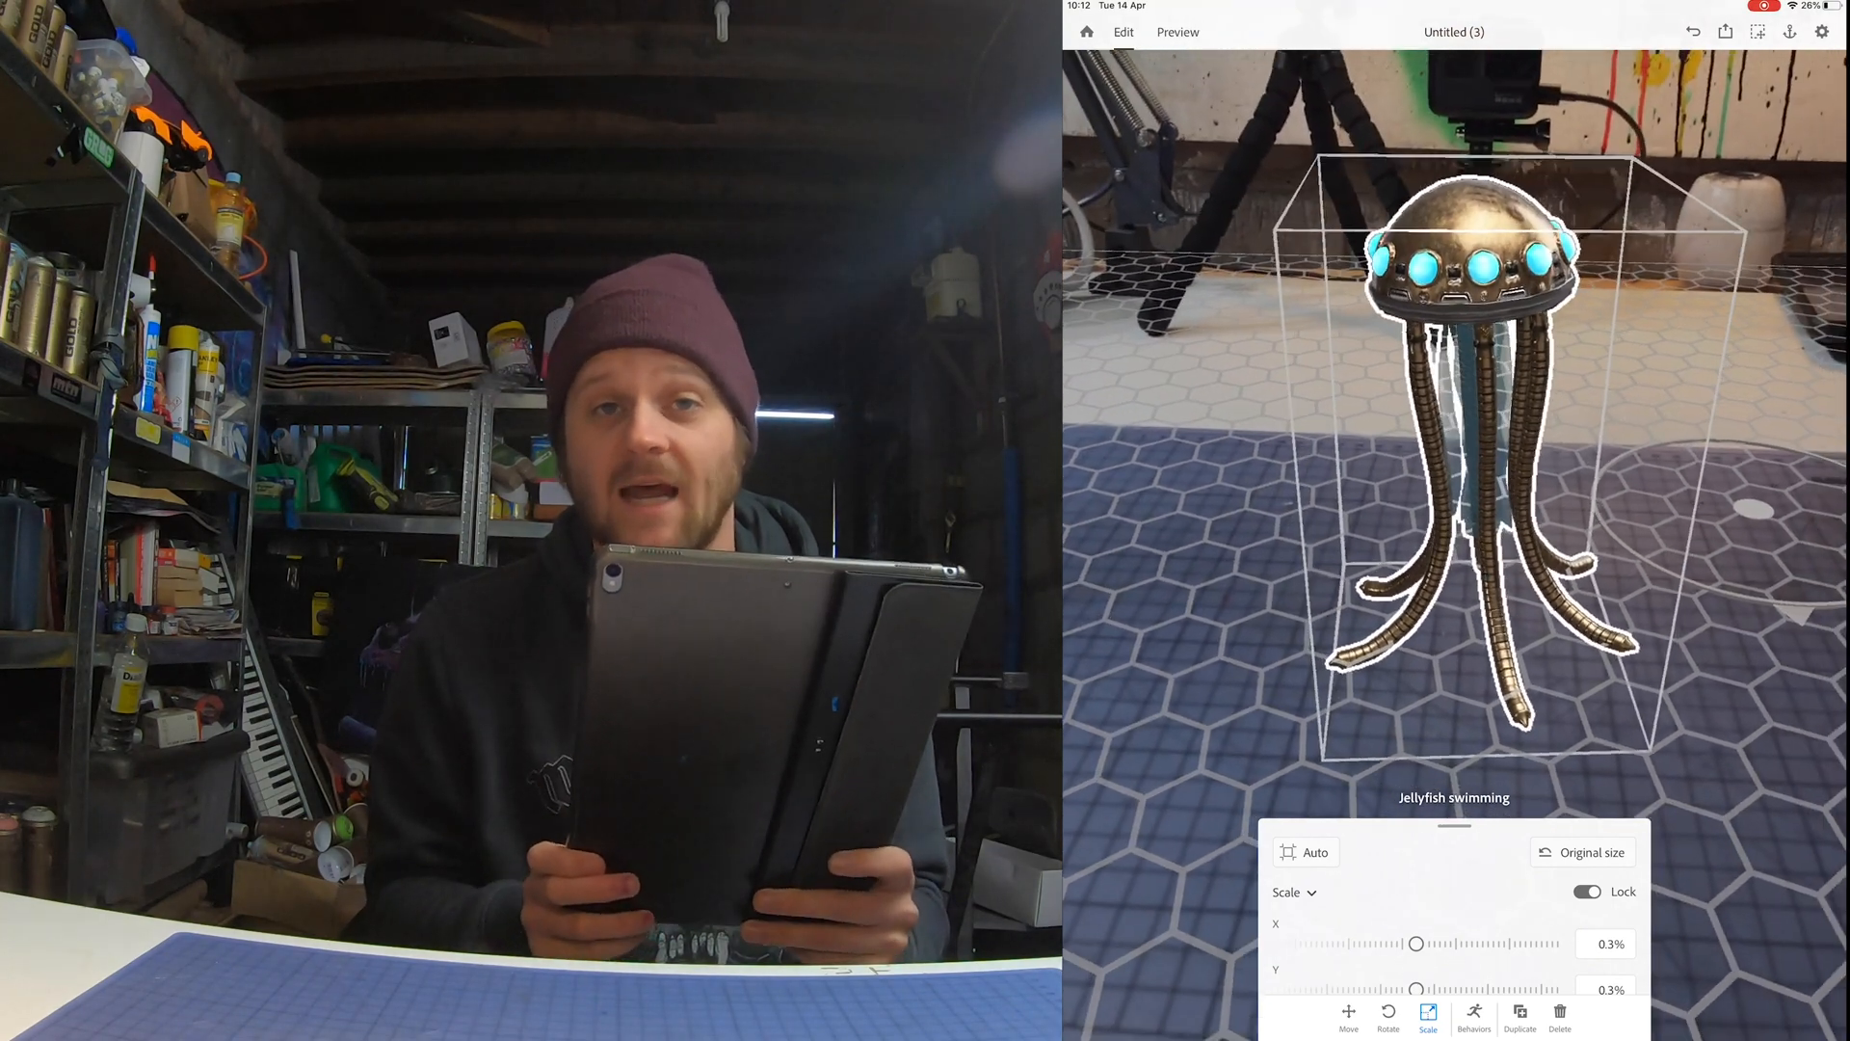
{"action": "left_click", "coordinate": [1473, 1018]}
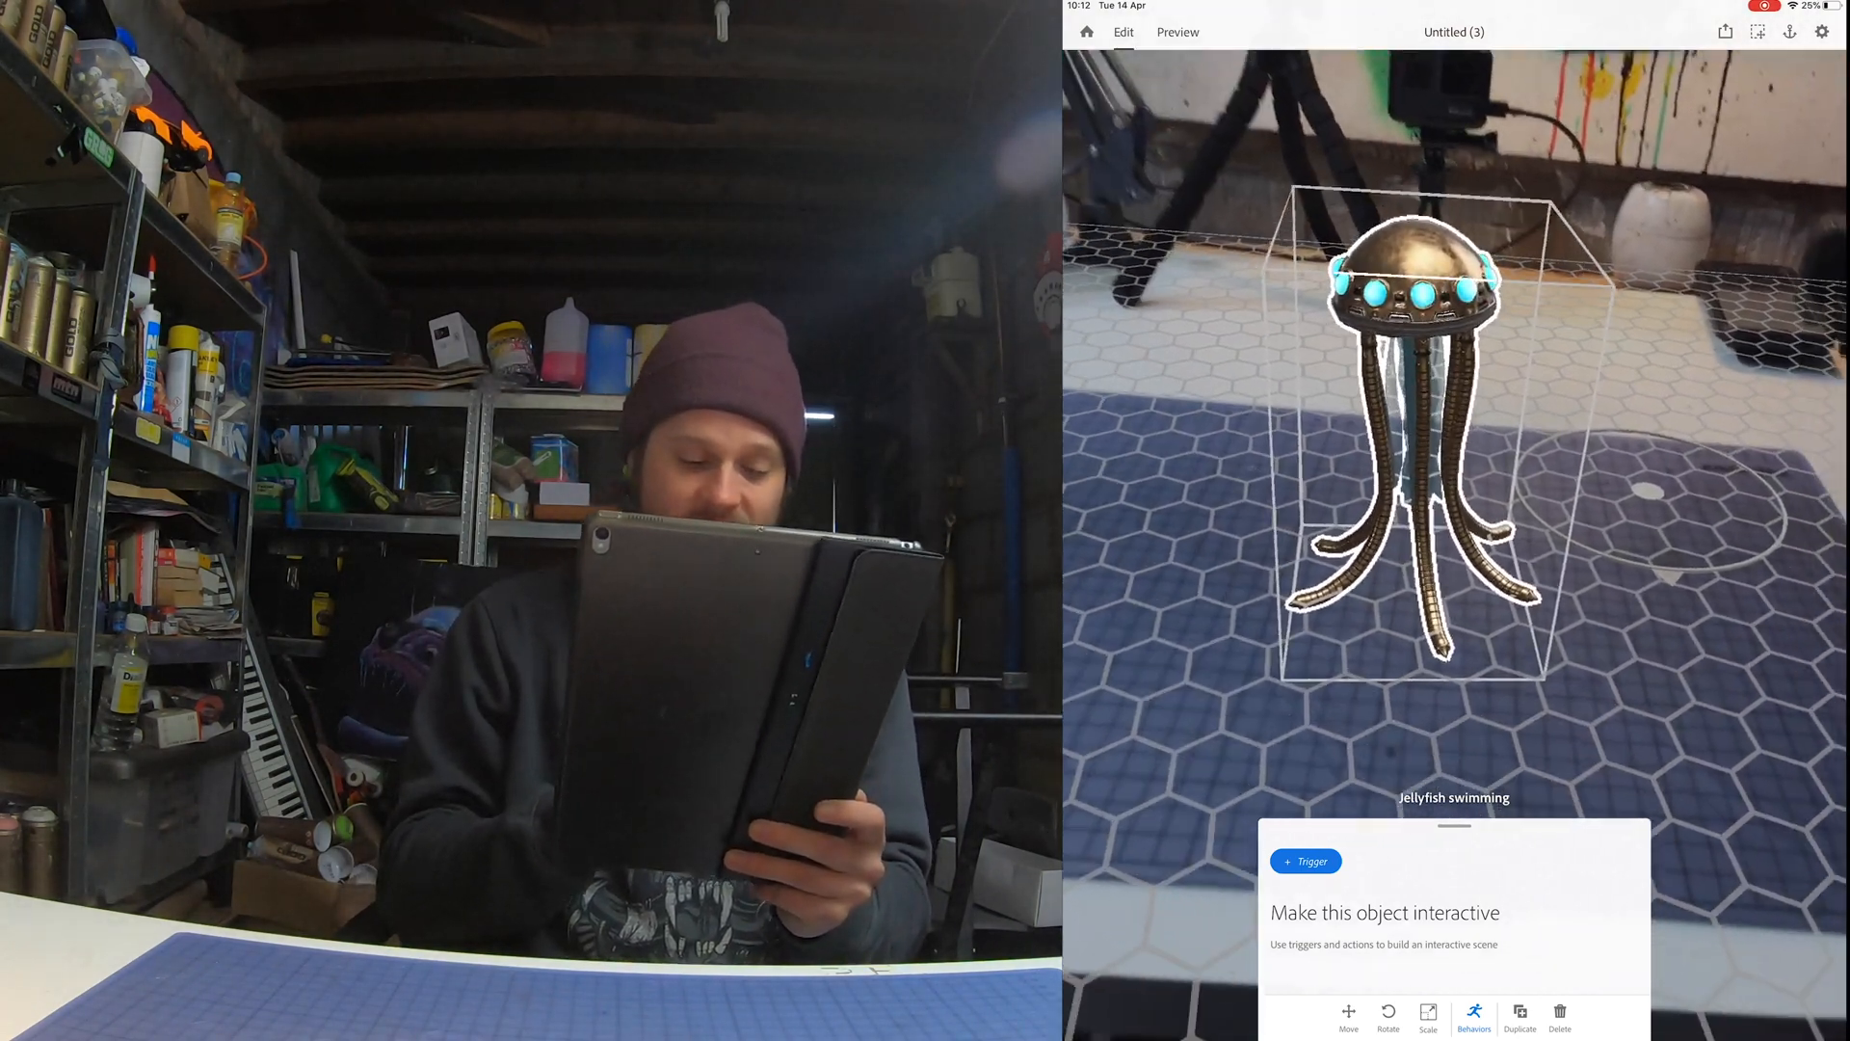
Attach a Tap trigger with an Animate action to the jellyfish.
{"action": "left_click", "coordinate": [1305, 860]}
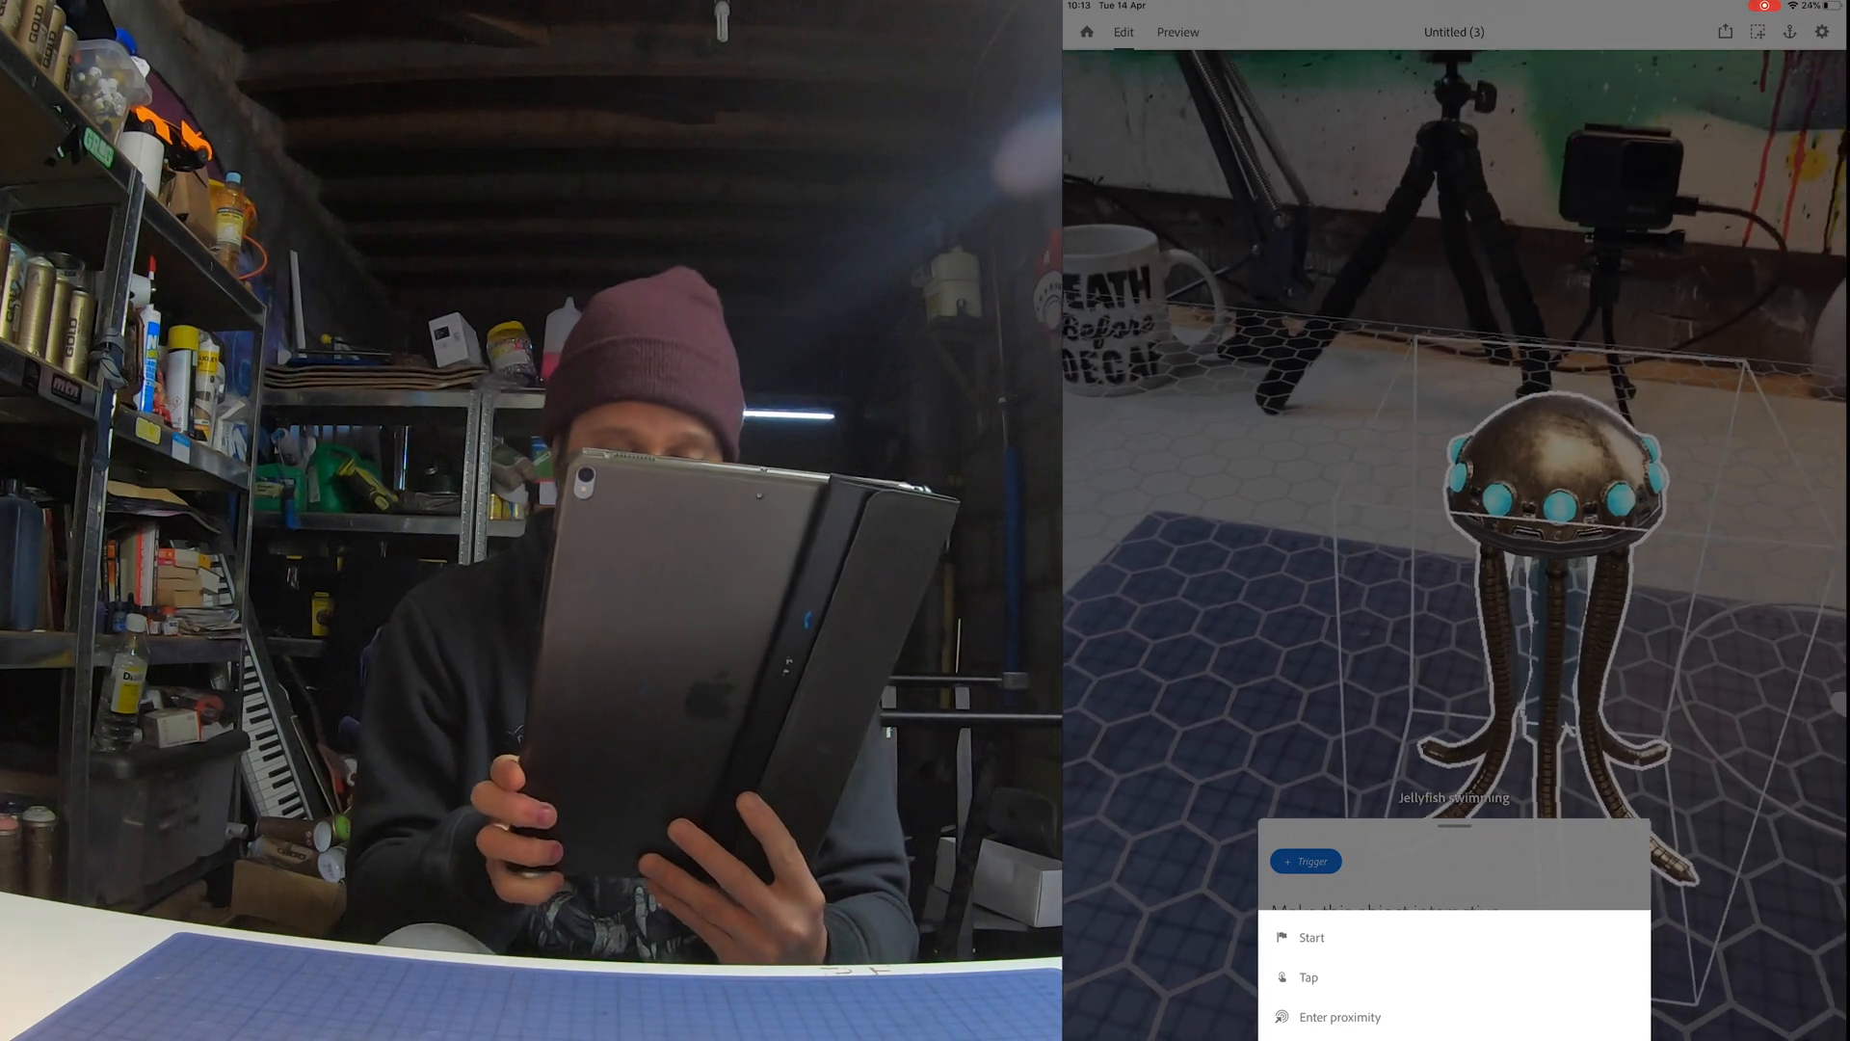
{"action": "left_click", "coordinate": [1307, 975]}
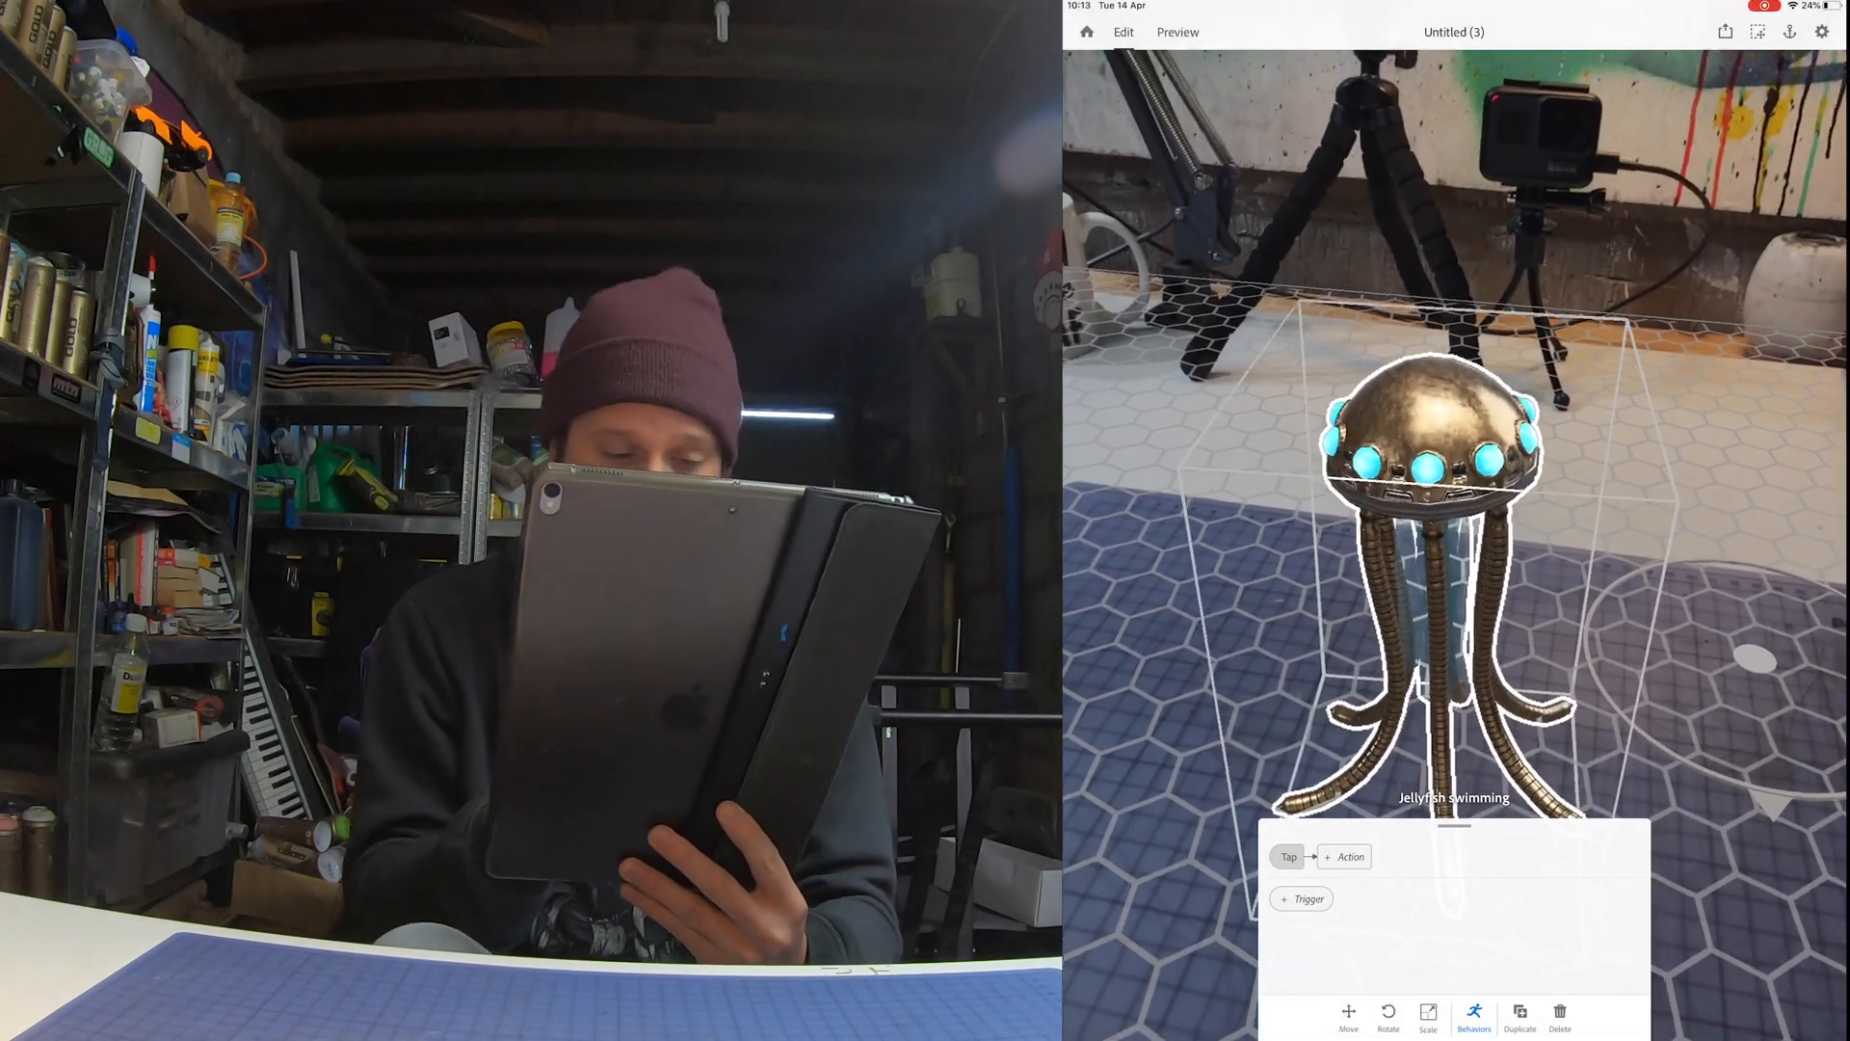
{"action": "left_click", "coordinate": [1353, 855]}
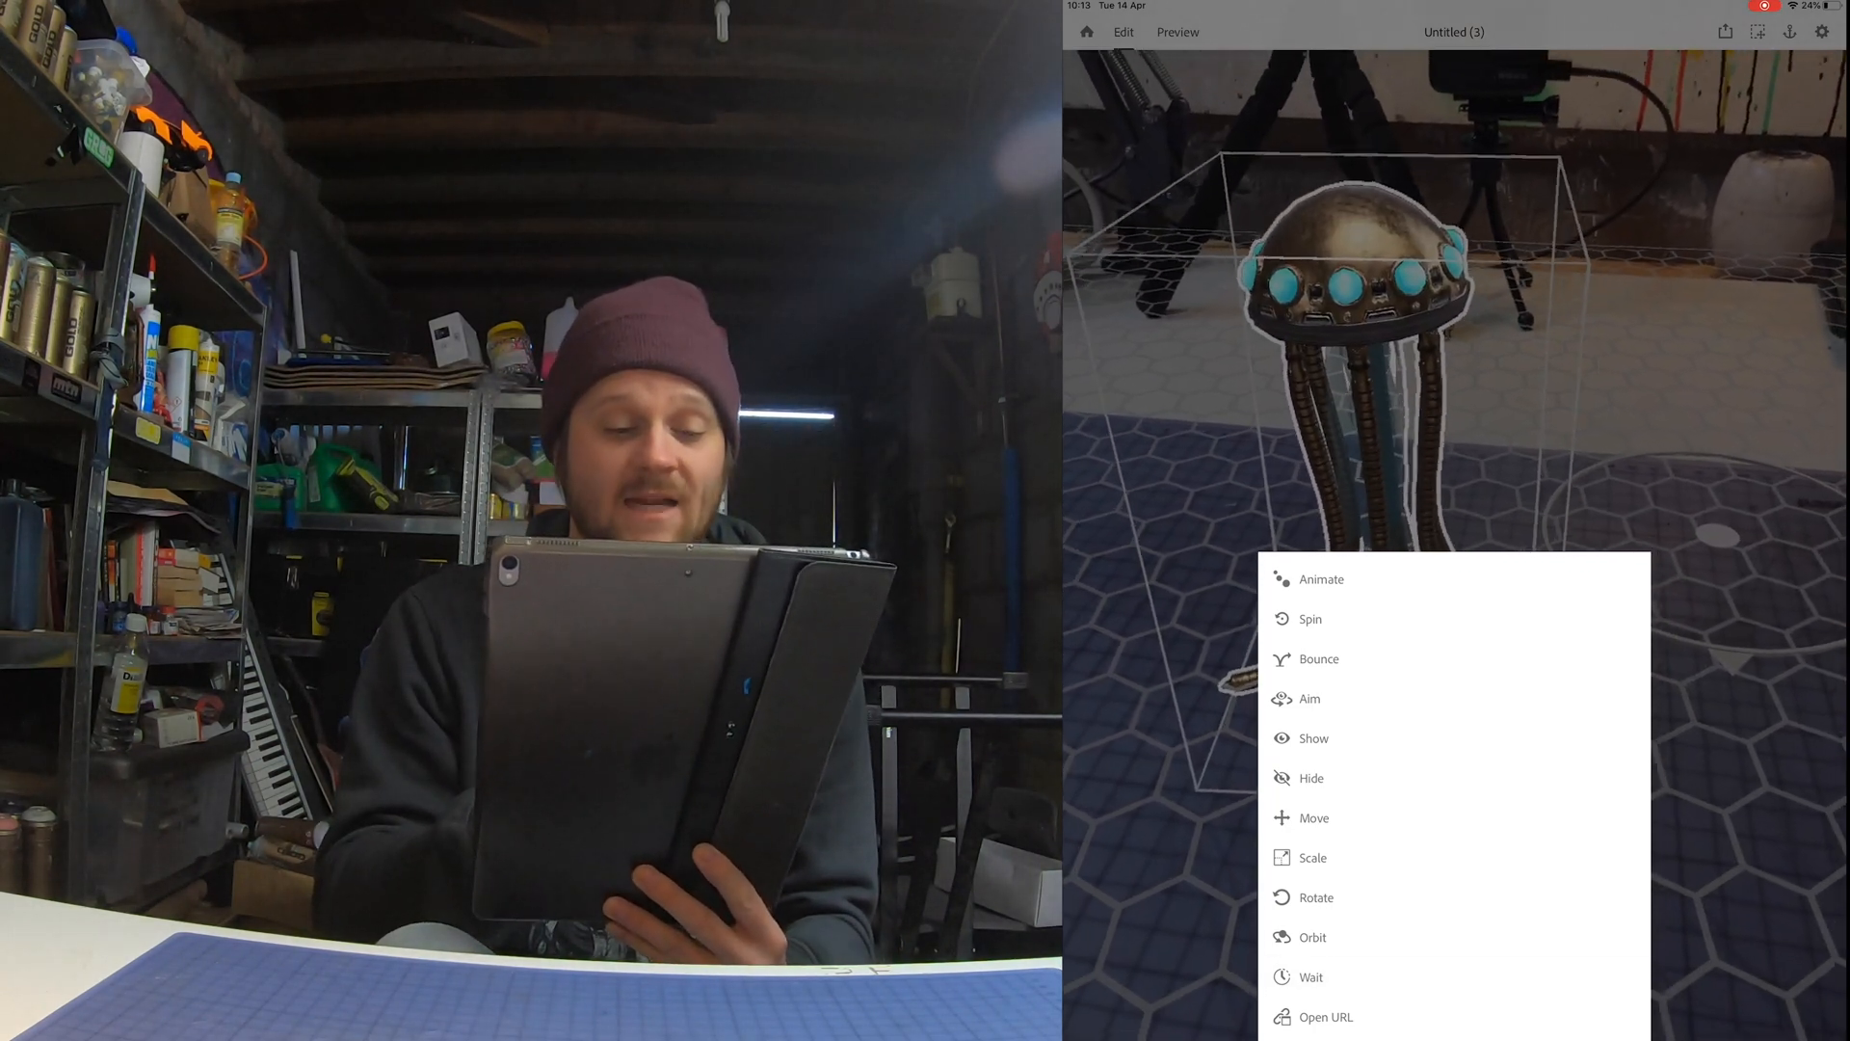
{"action": "left_click", "coordinate": [1322, 578]}
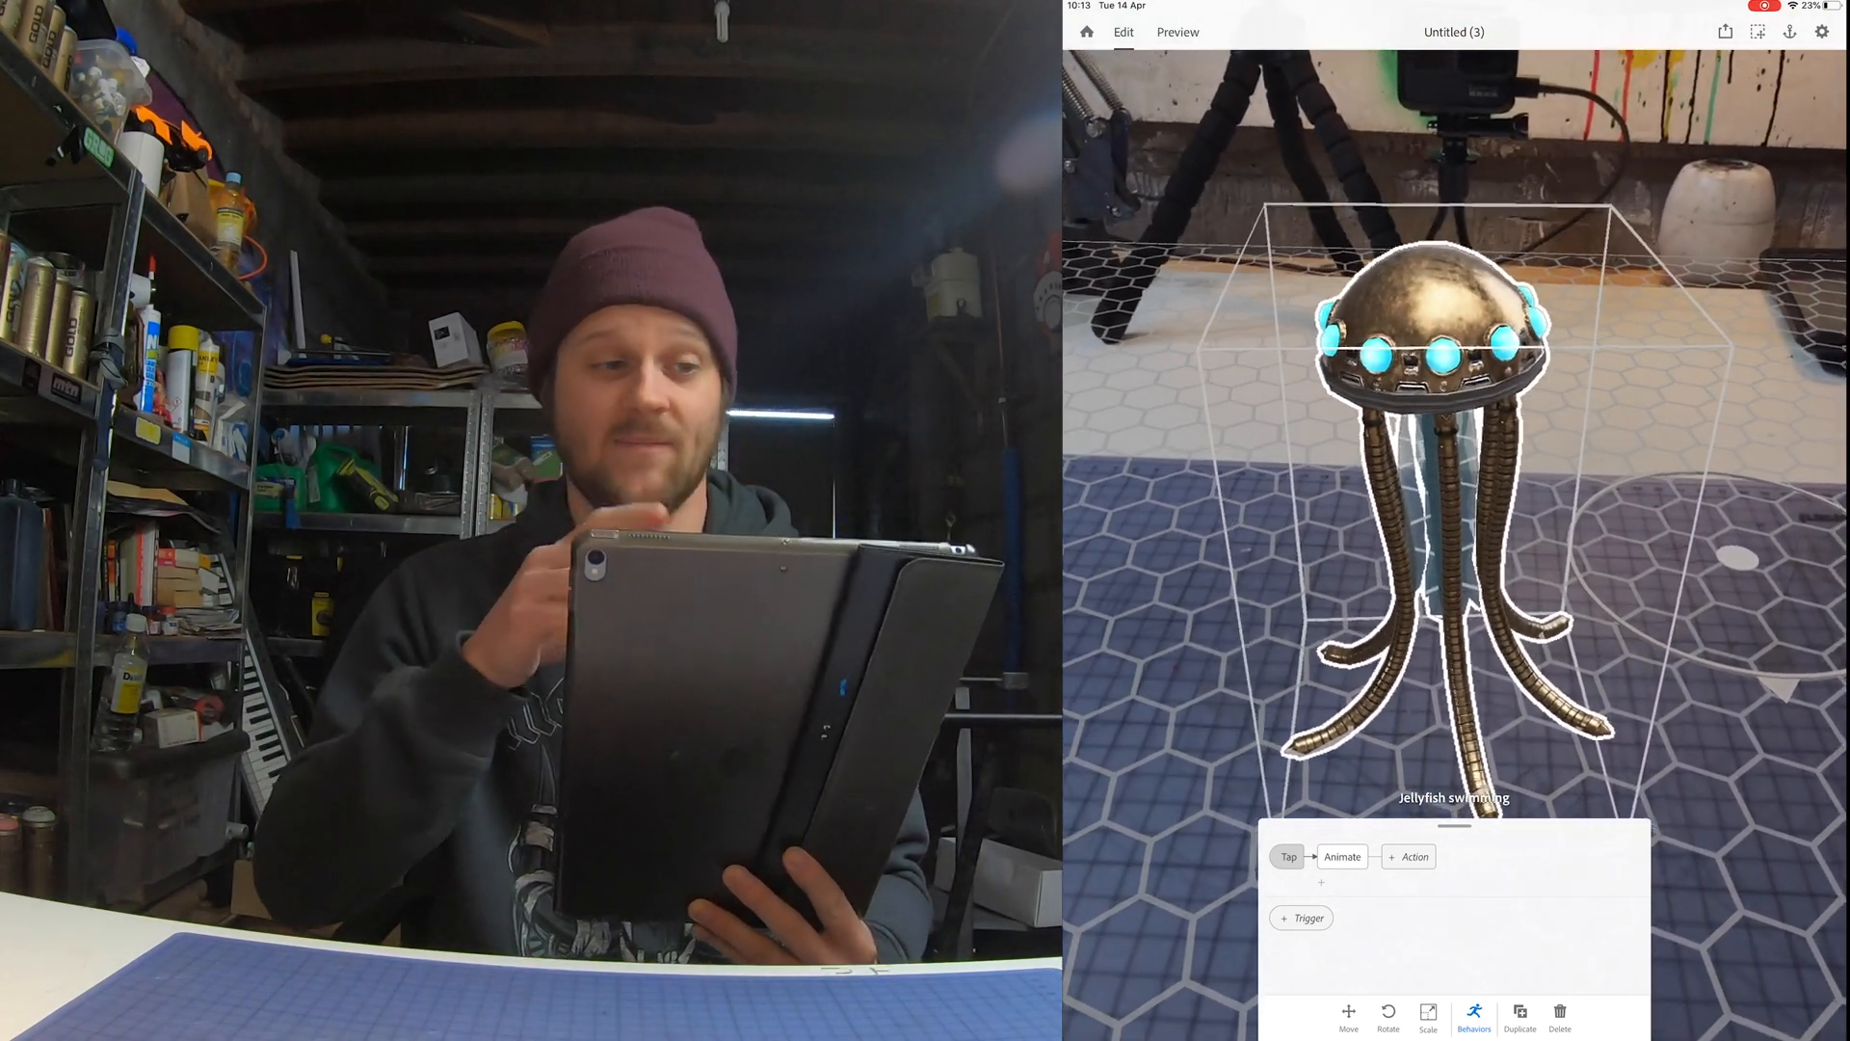
{"action": "left_click", "coordinate": [1176, 32]}
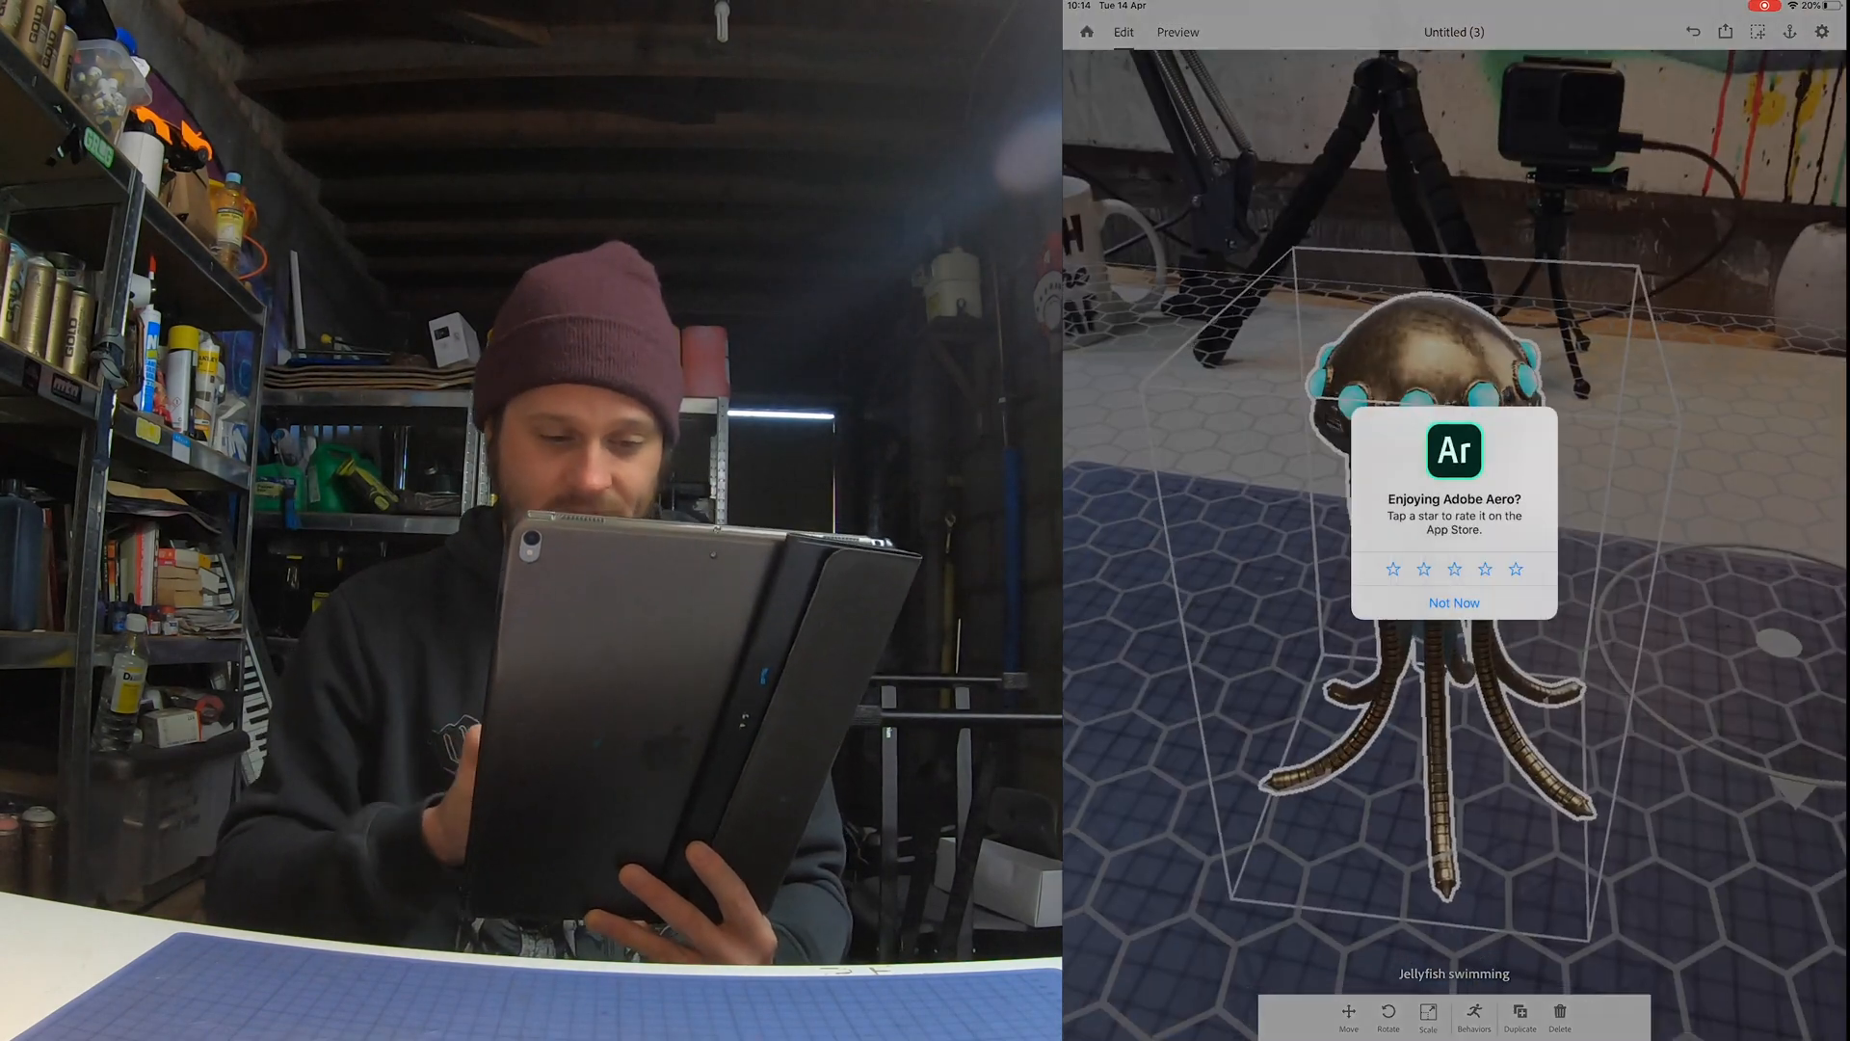
Dismiss the app-rating prompt, leaving the desk anchor empty.
{"action": "left_click", "coordinate": [1453, 601]}
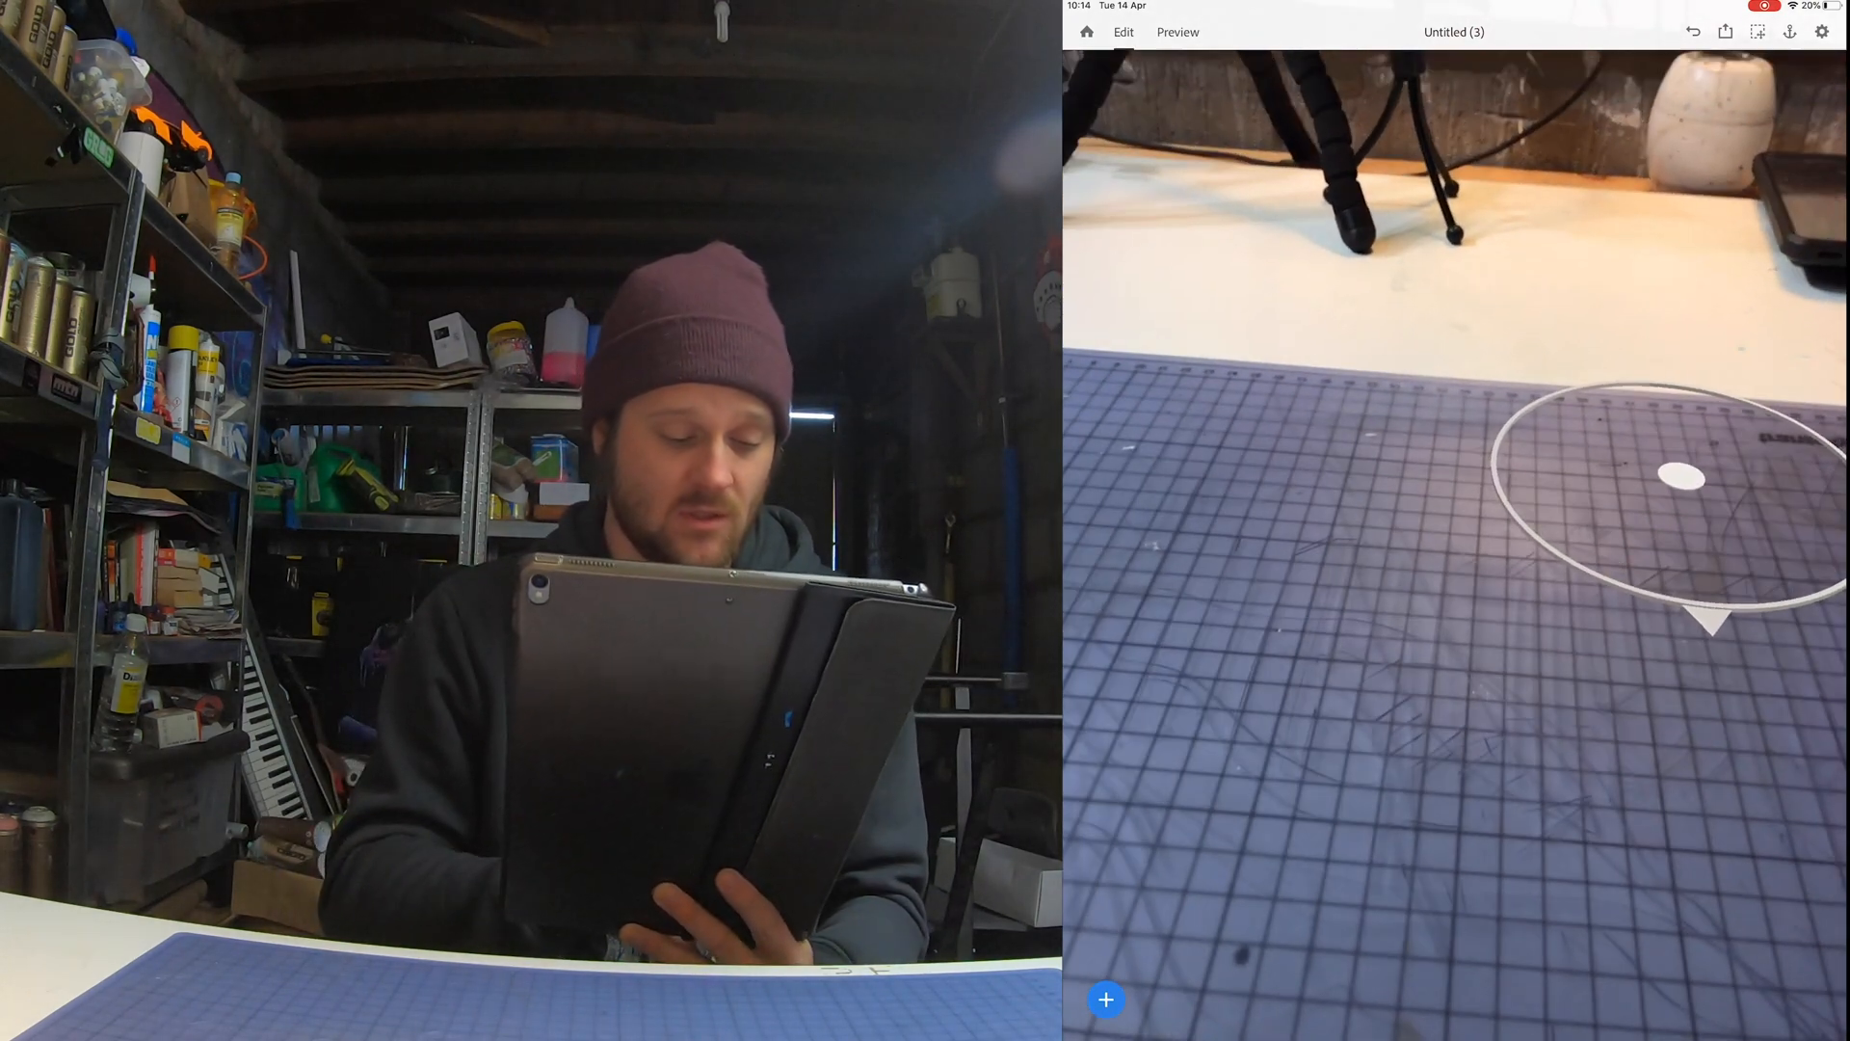
Place the spray-can artwork from the Camera Roll on the anchor and show its Behaviors editor.
{"action": "left_click", "coordinate": [1106, 1000]}
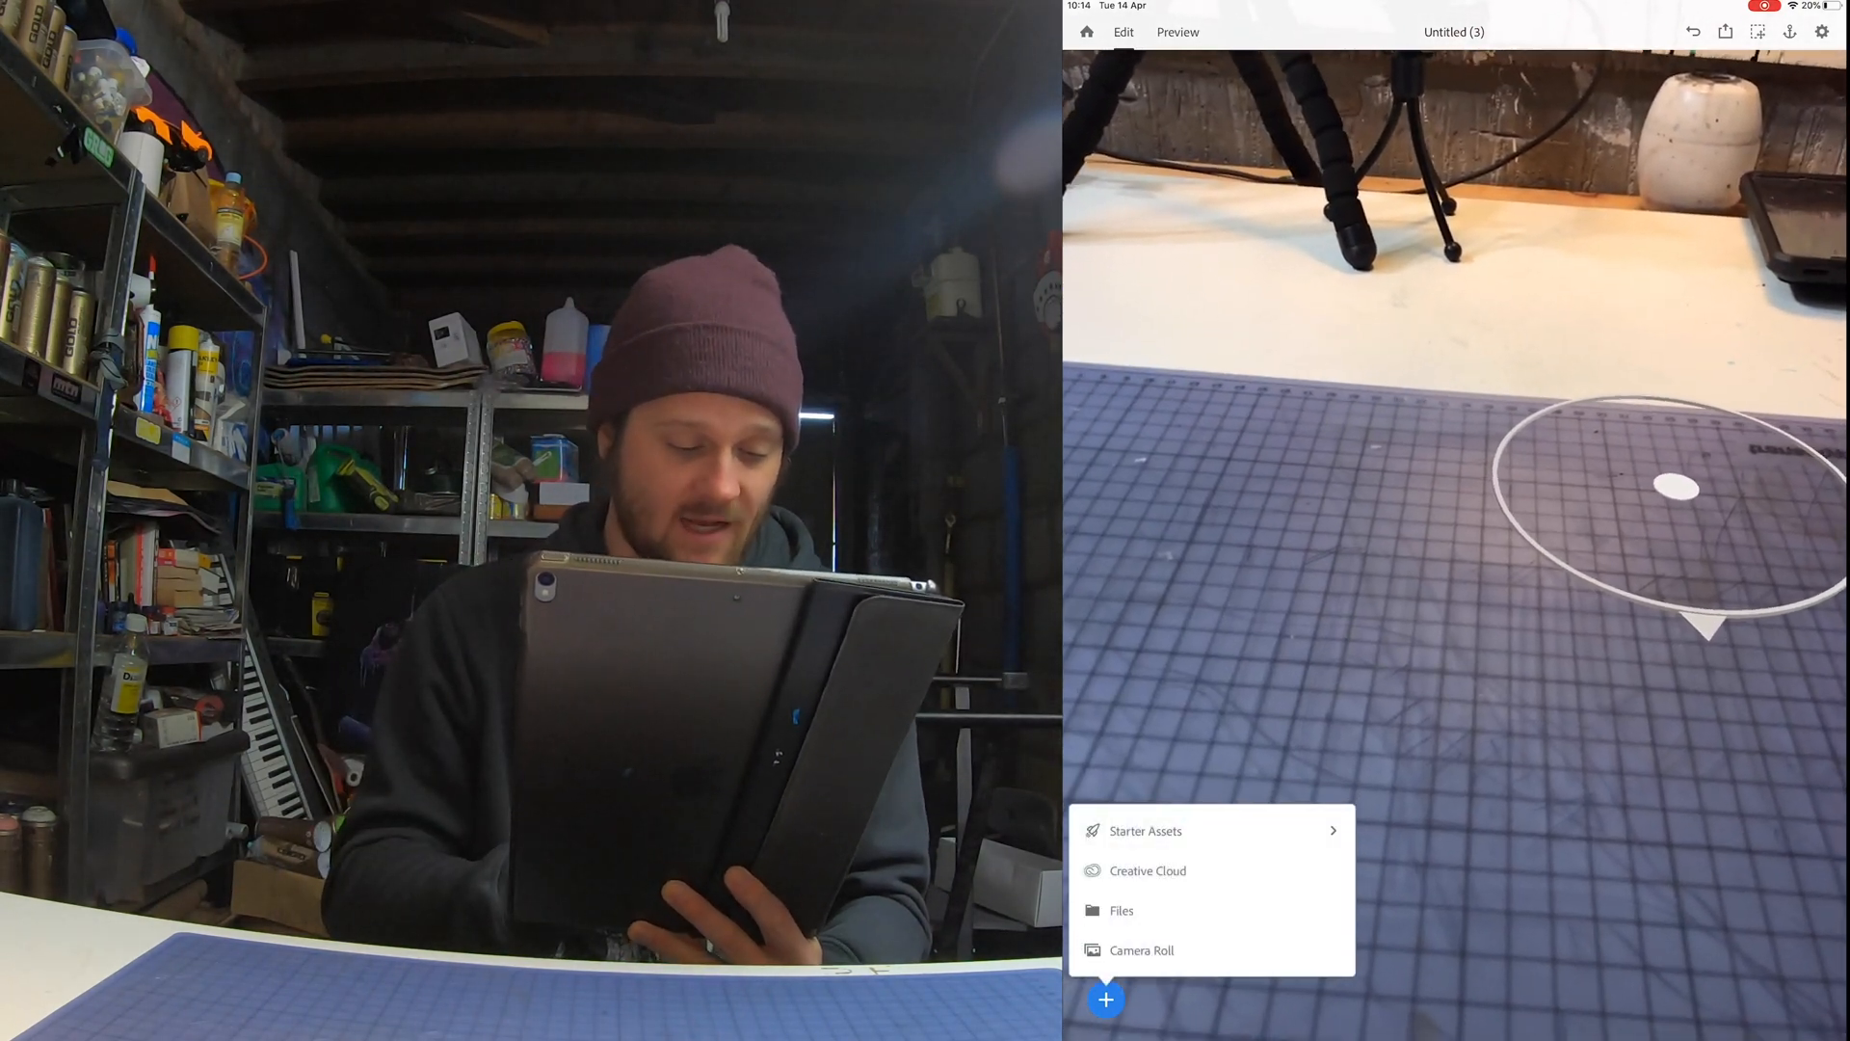
{"action": "left_click", "coordinate": [1141, 951]}
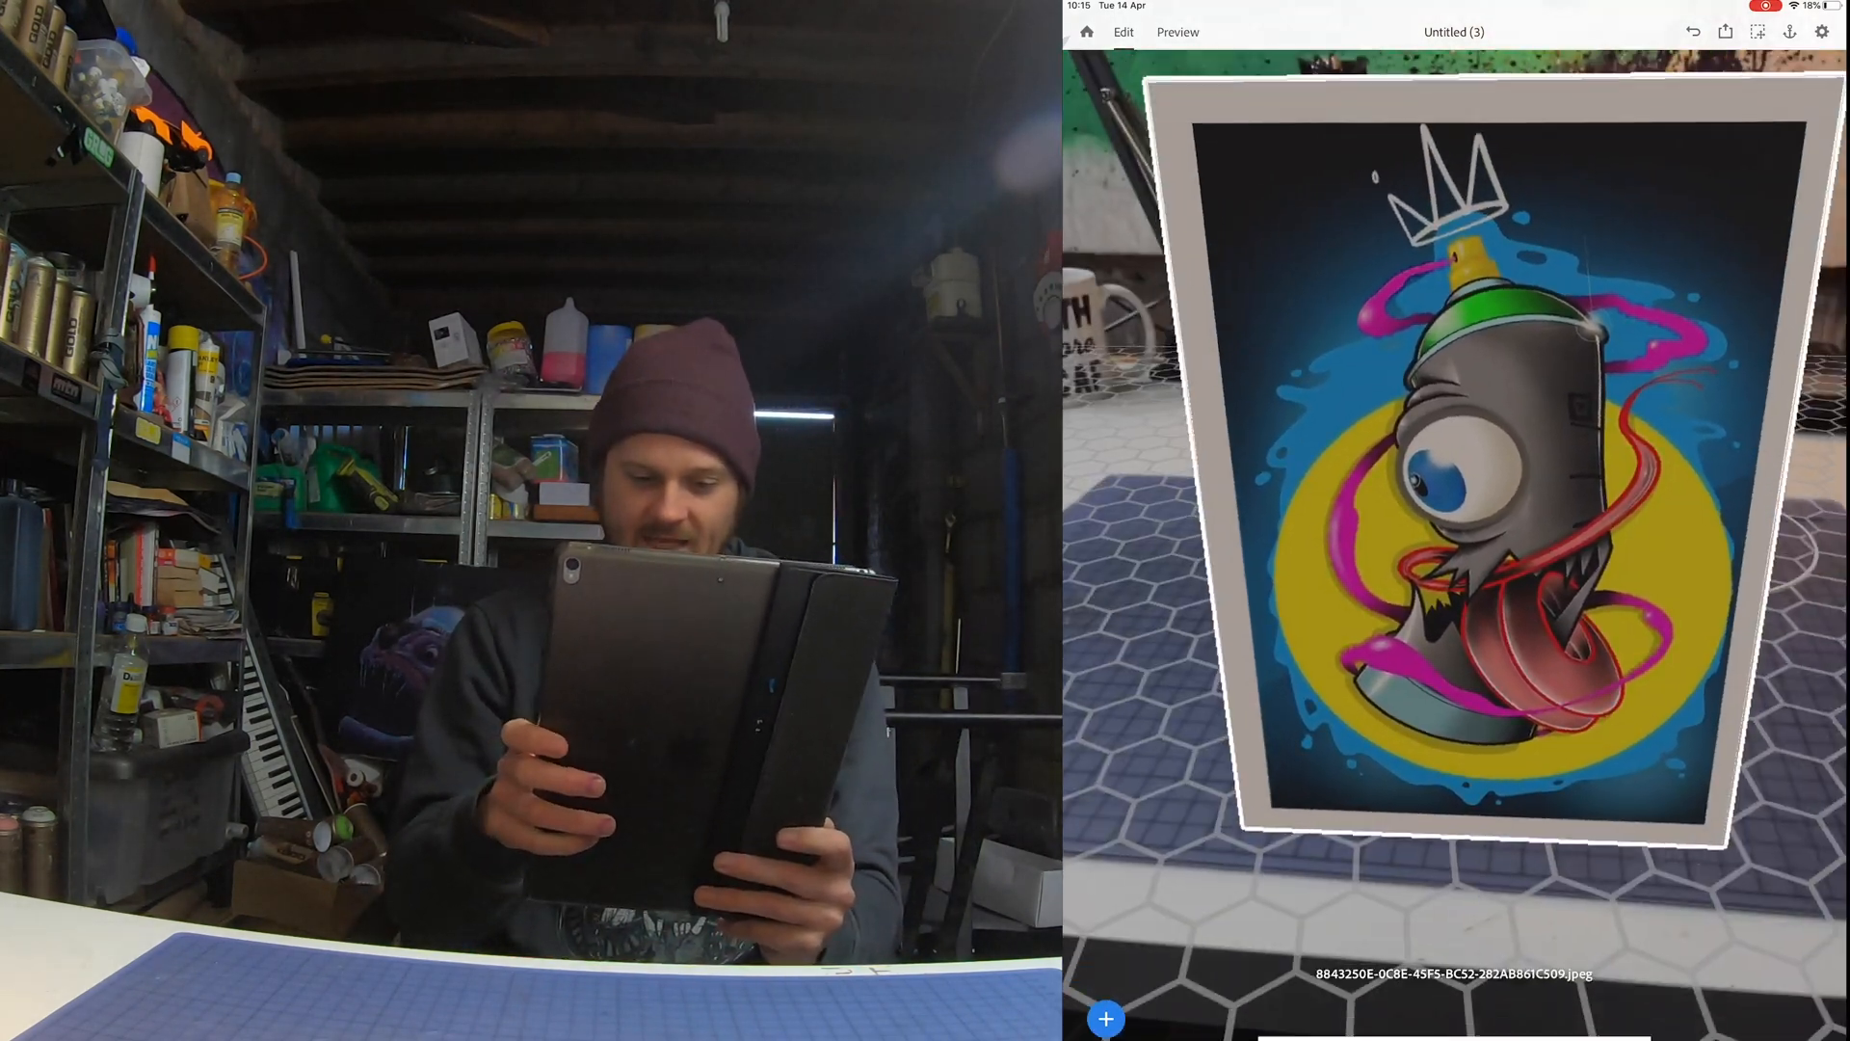
{"action": "left_click", "coordinate": [1457, 473]}
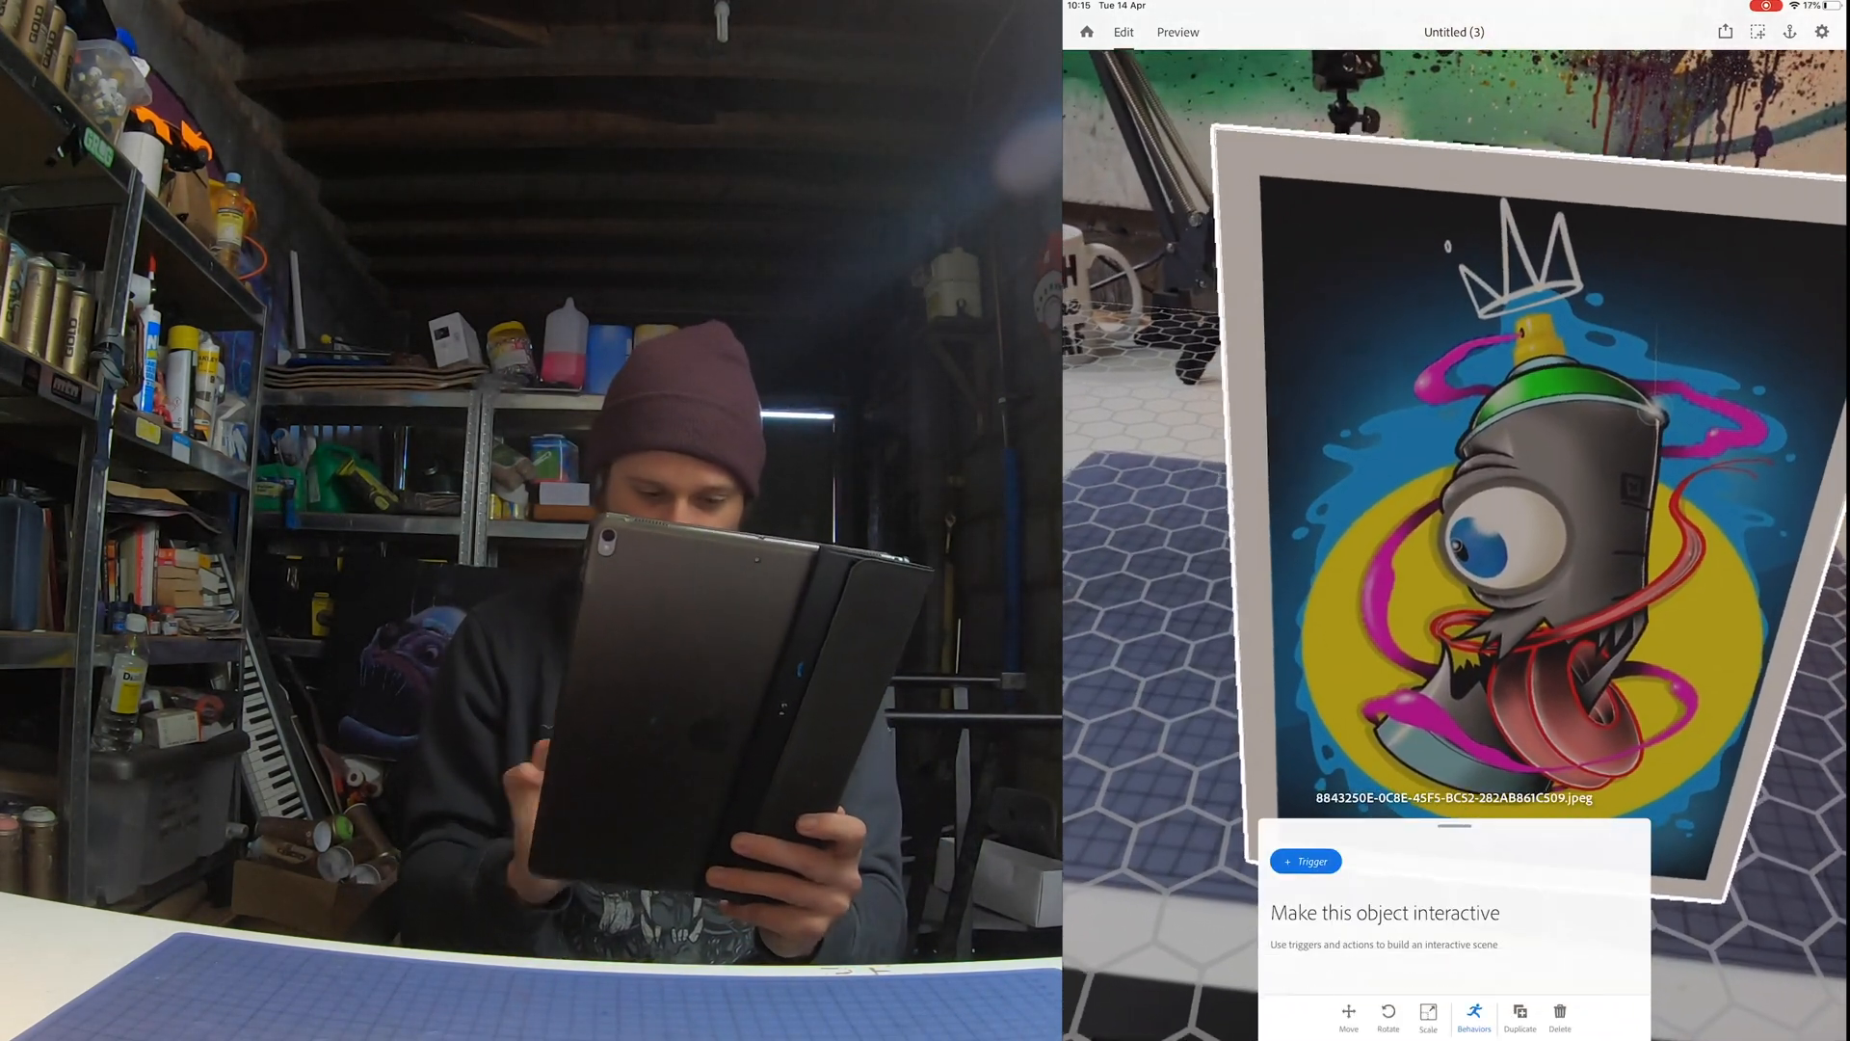
Add a Tap trigger to the artwork and choose an action for it.
{"action": "left_click", "coordinate": [1305, 861]}
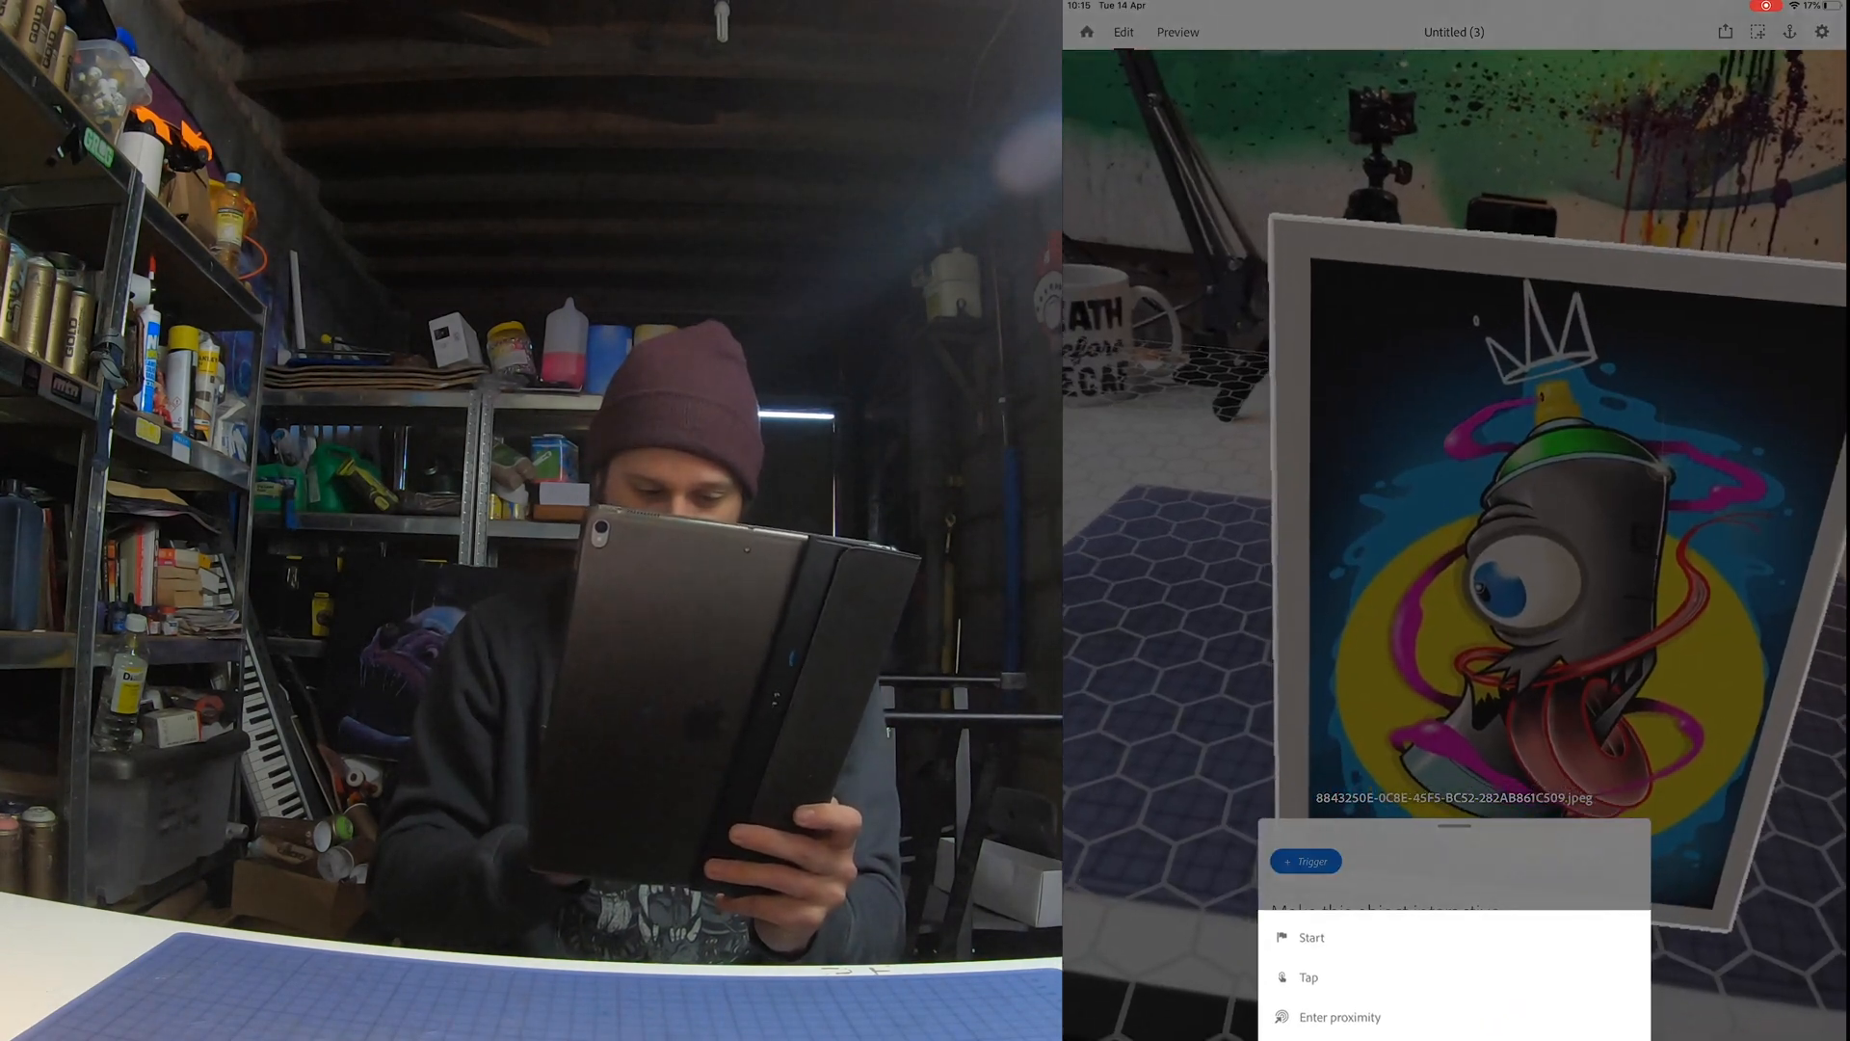
{"action": "left_click", "coordinate": [1307, 976]}
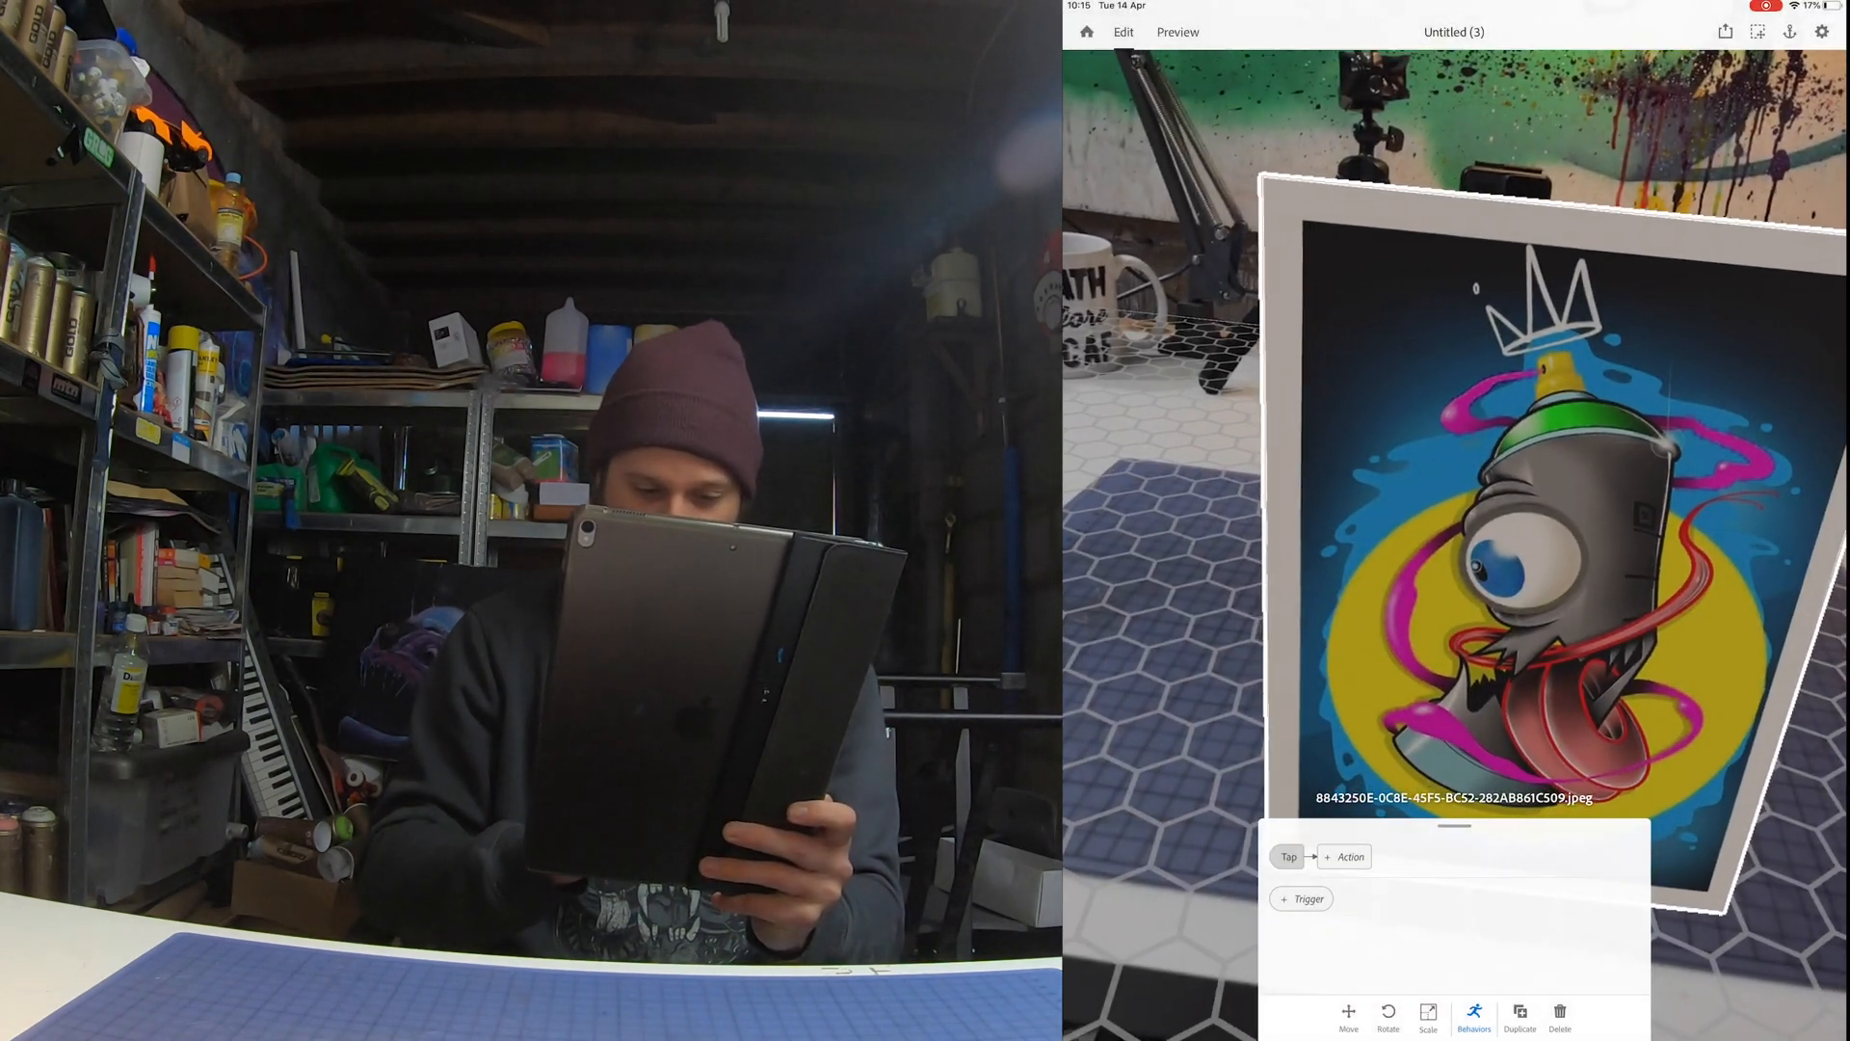
{"action": "left_click", "coordinate": [1347, 856]}
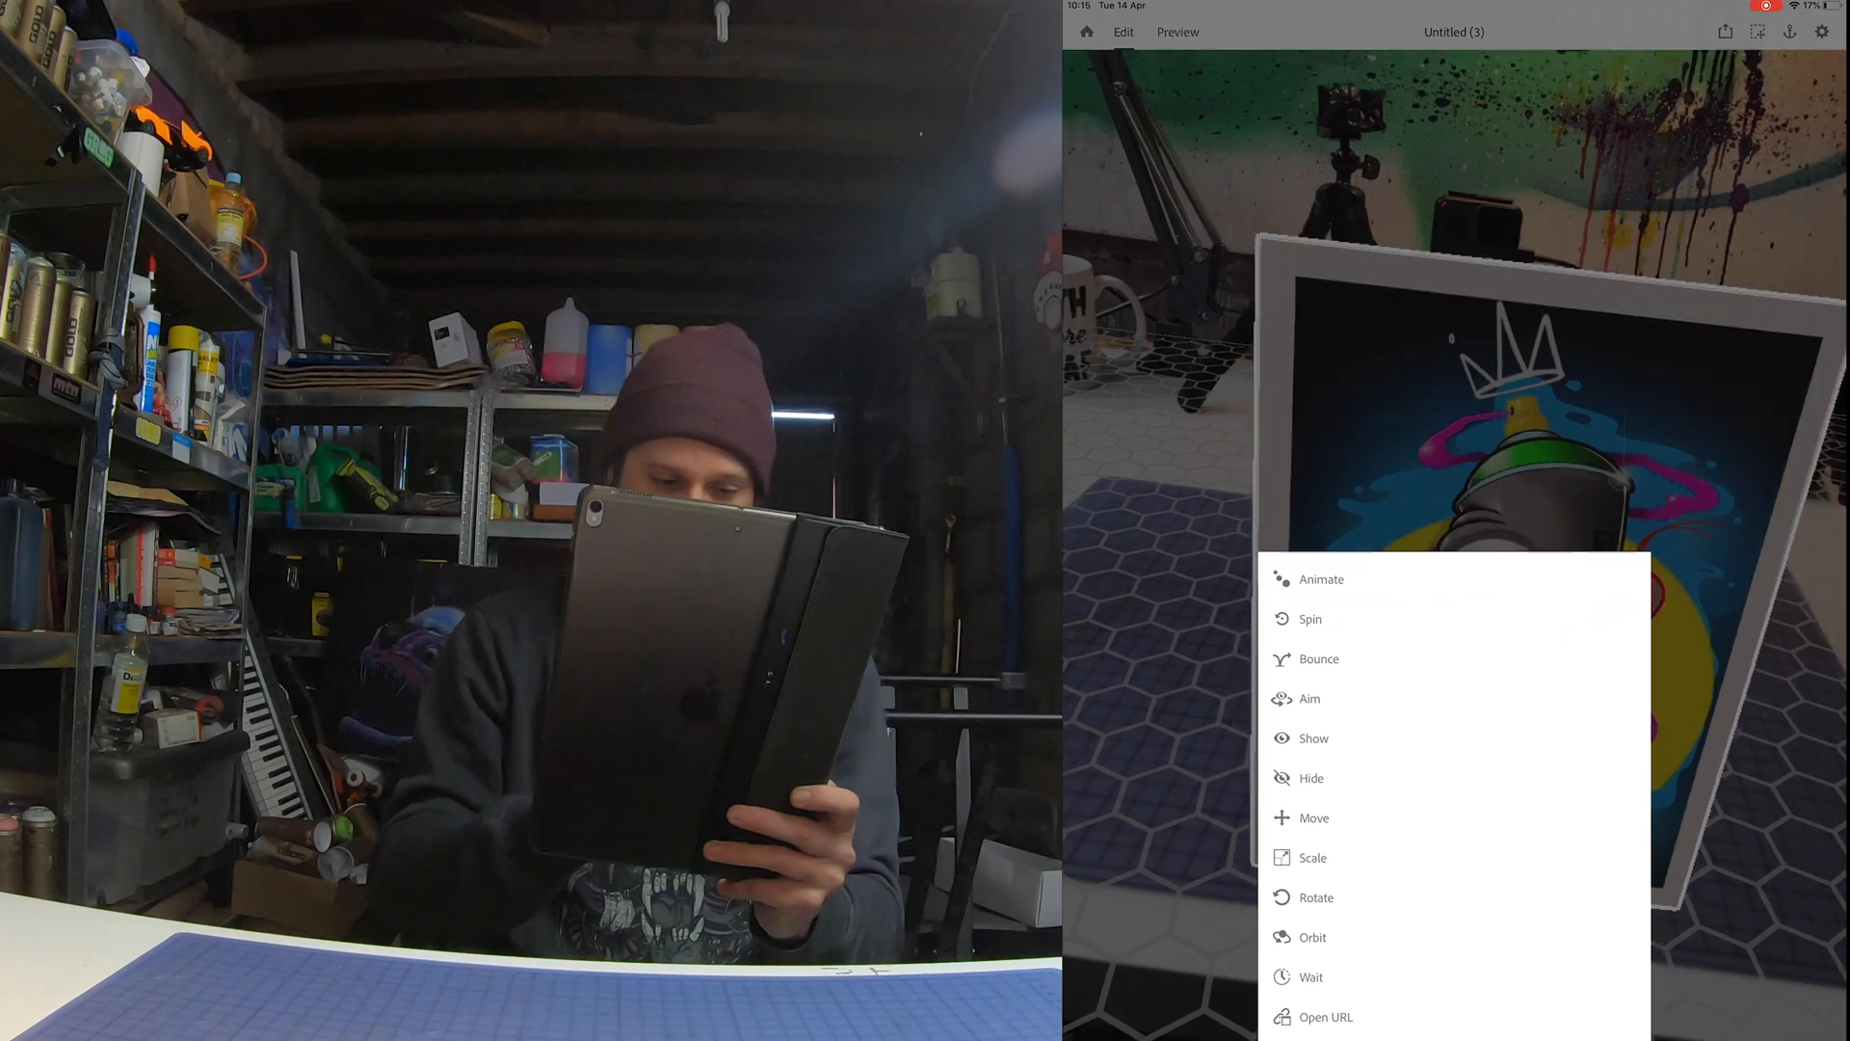
{"action": "left_click", "coordinate": [1313, 738]}
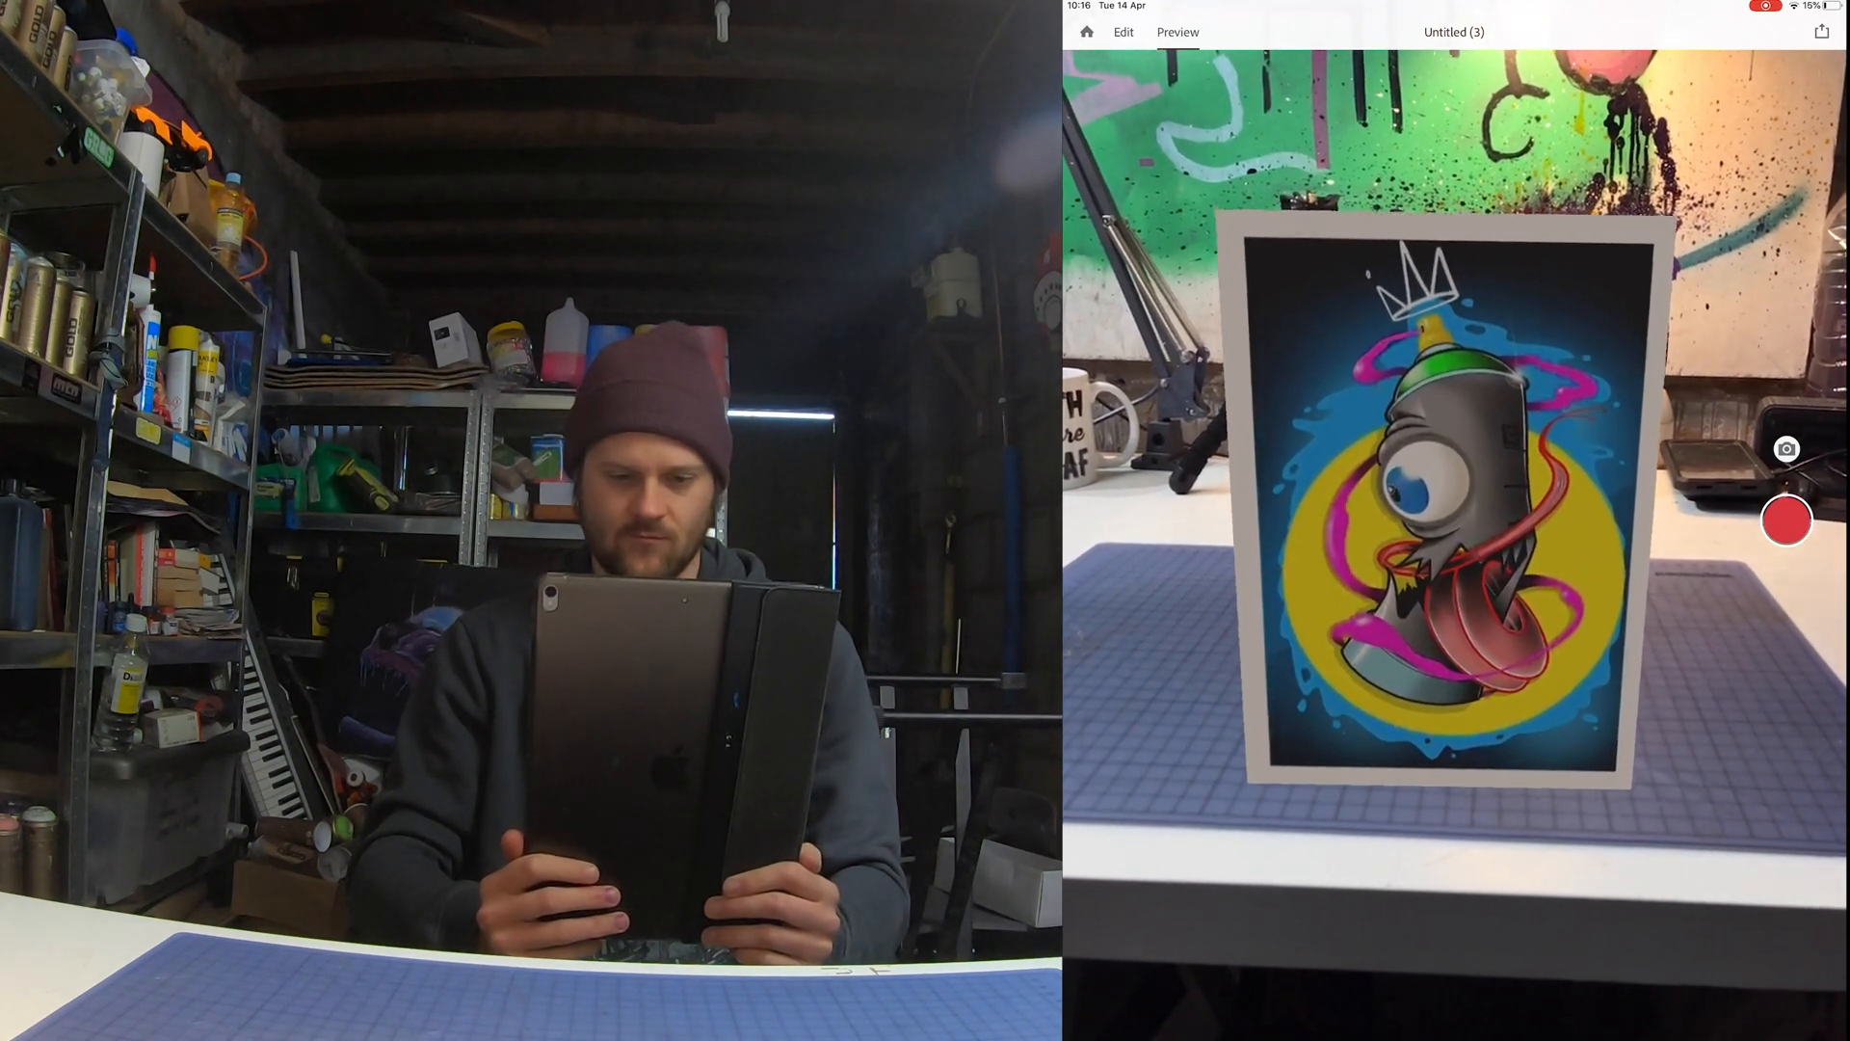
{"action": "left_click", "coordinate": [1416, 495]}
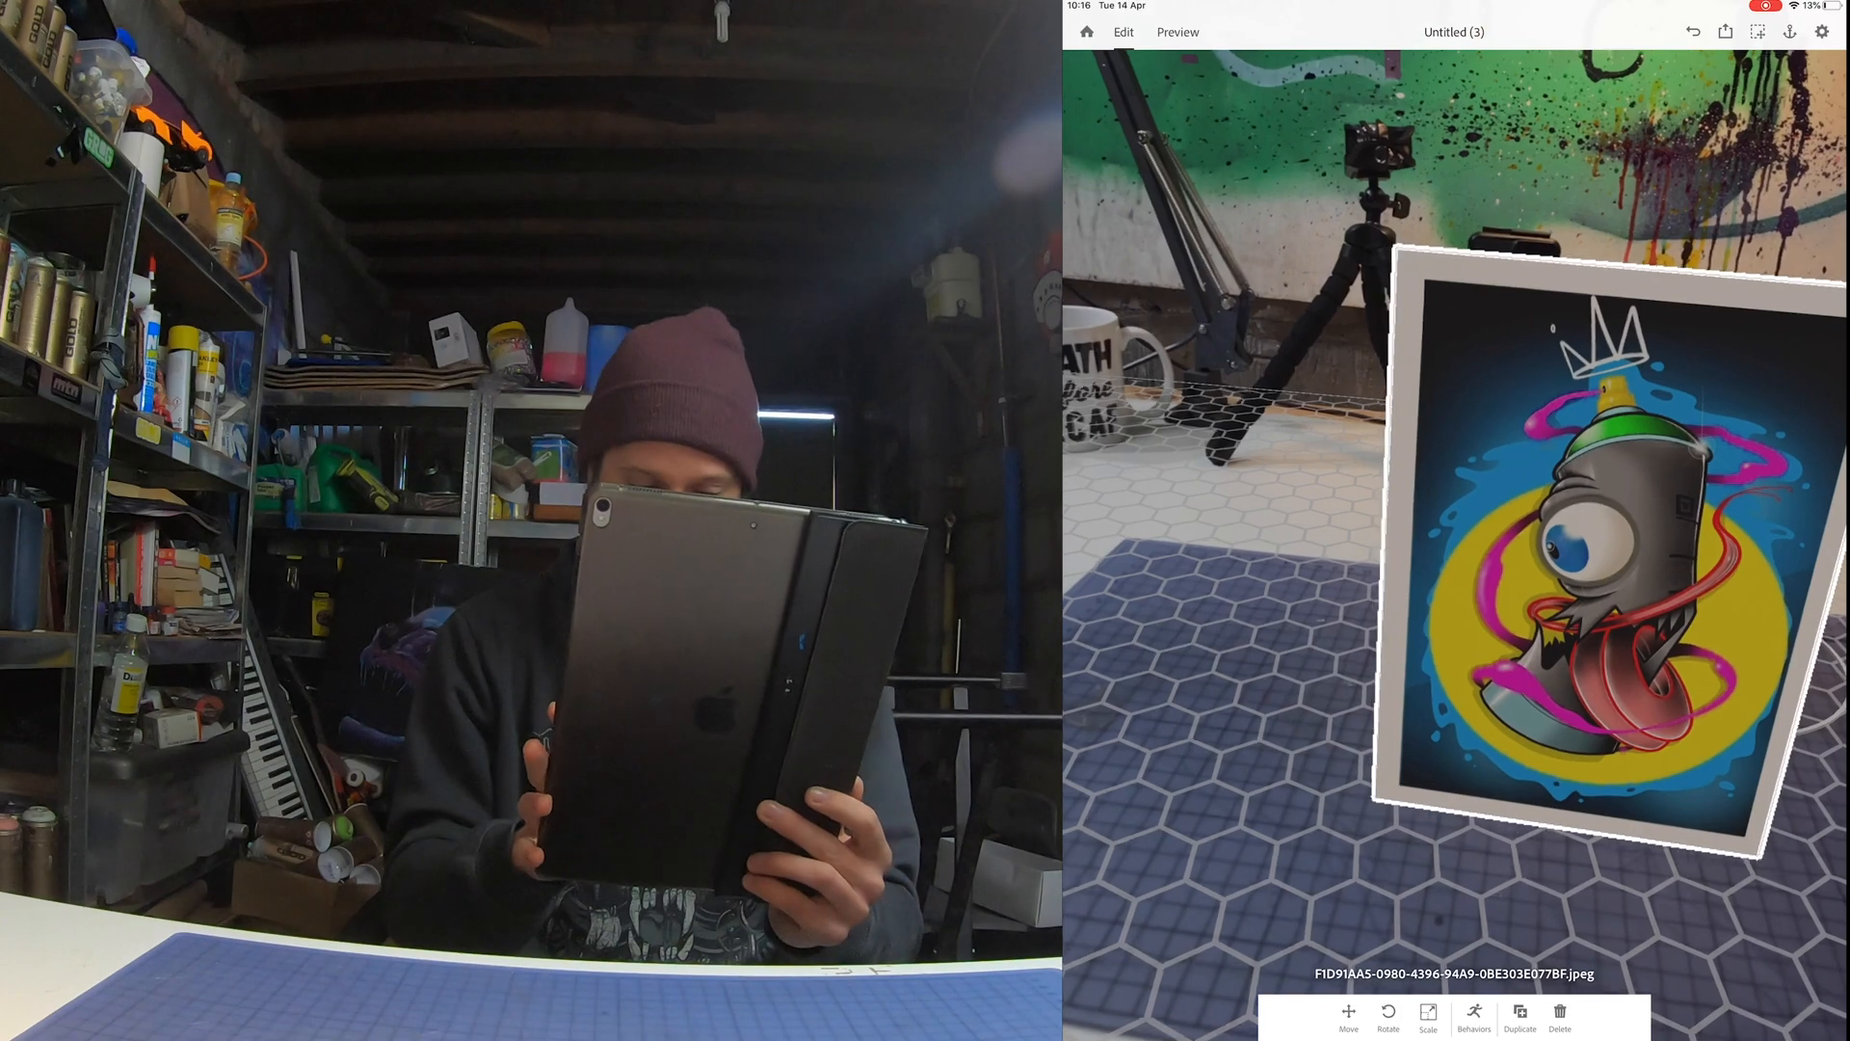
Give the artwork a Tap trigger with a Rotate action, then switch to live preview.
{"action": "left_click", "coordinate": [1475, 1017]}
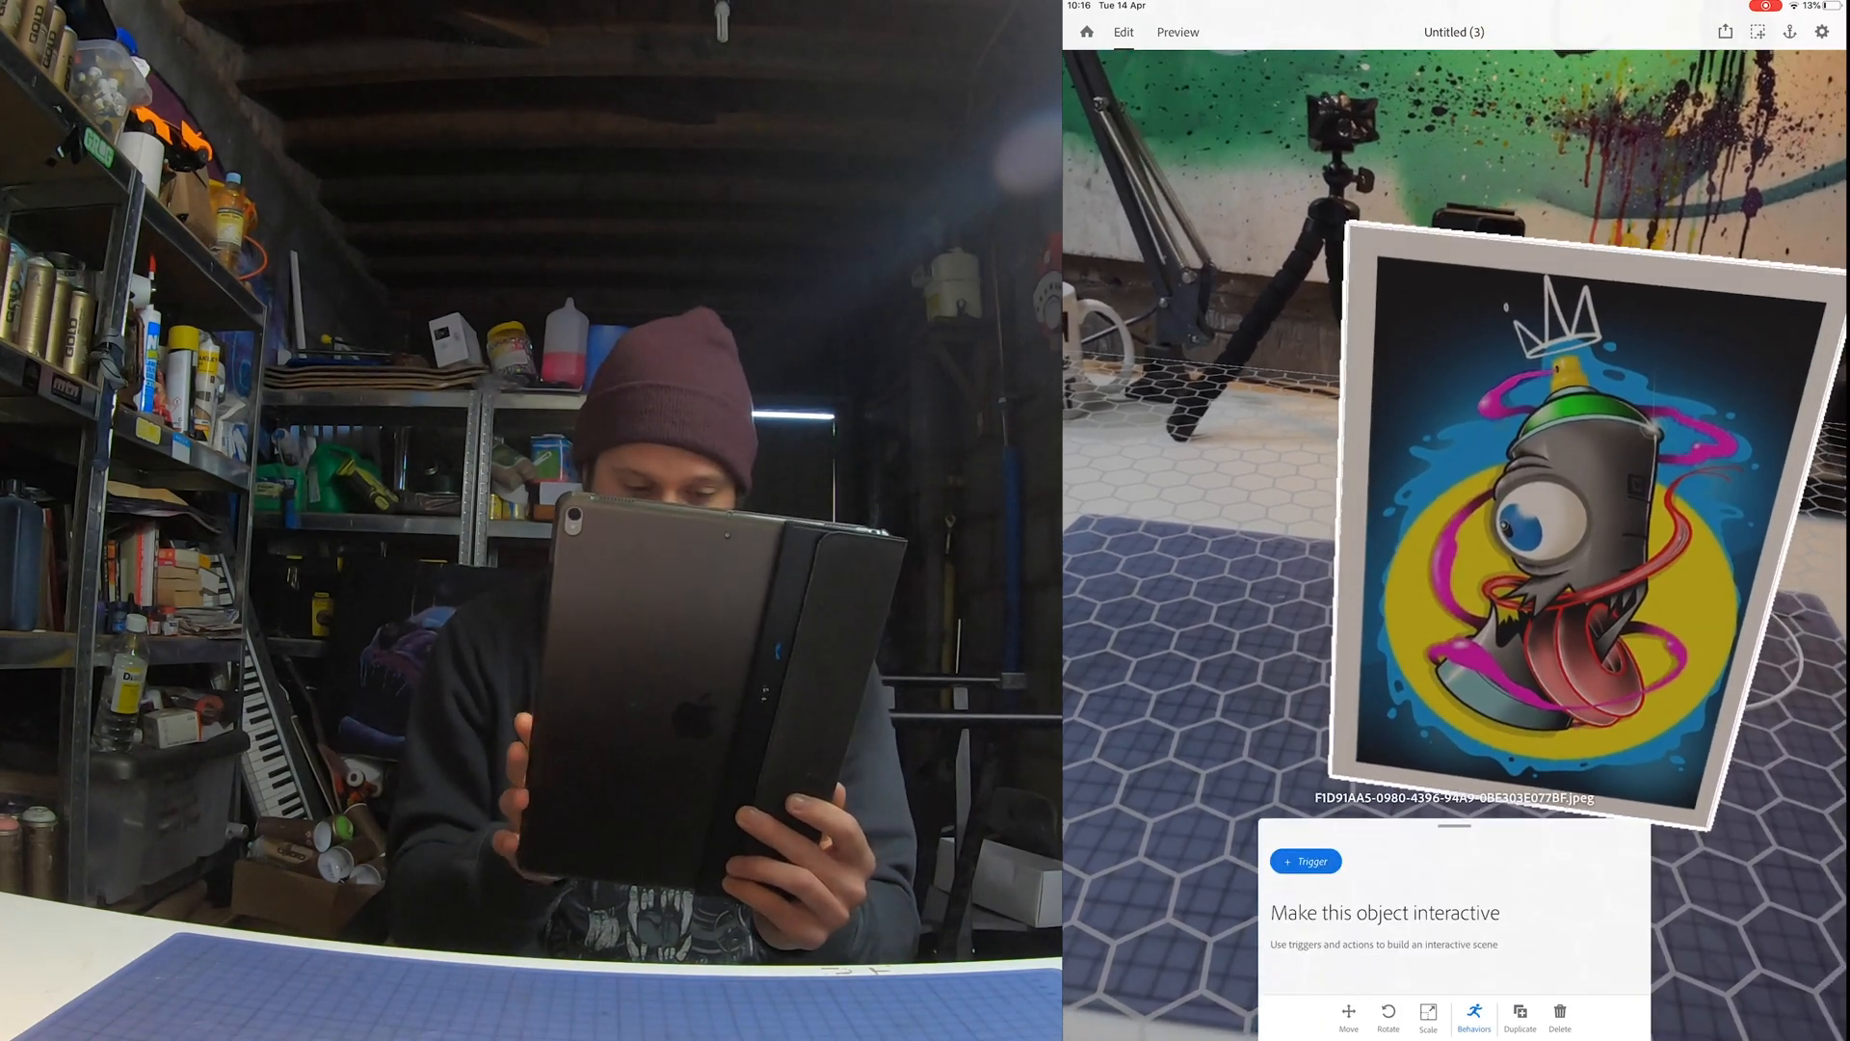
{"action": "left_click", "coordinate": [1305, 861]}
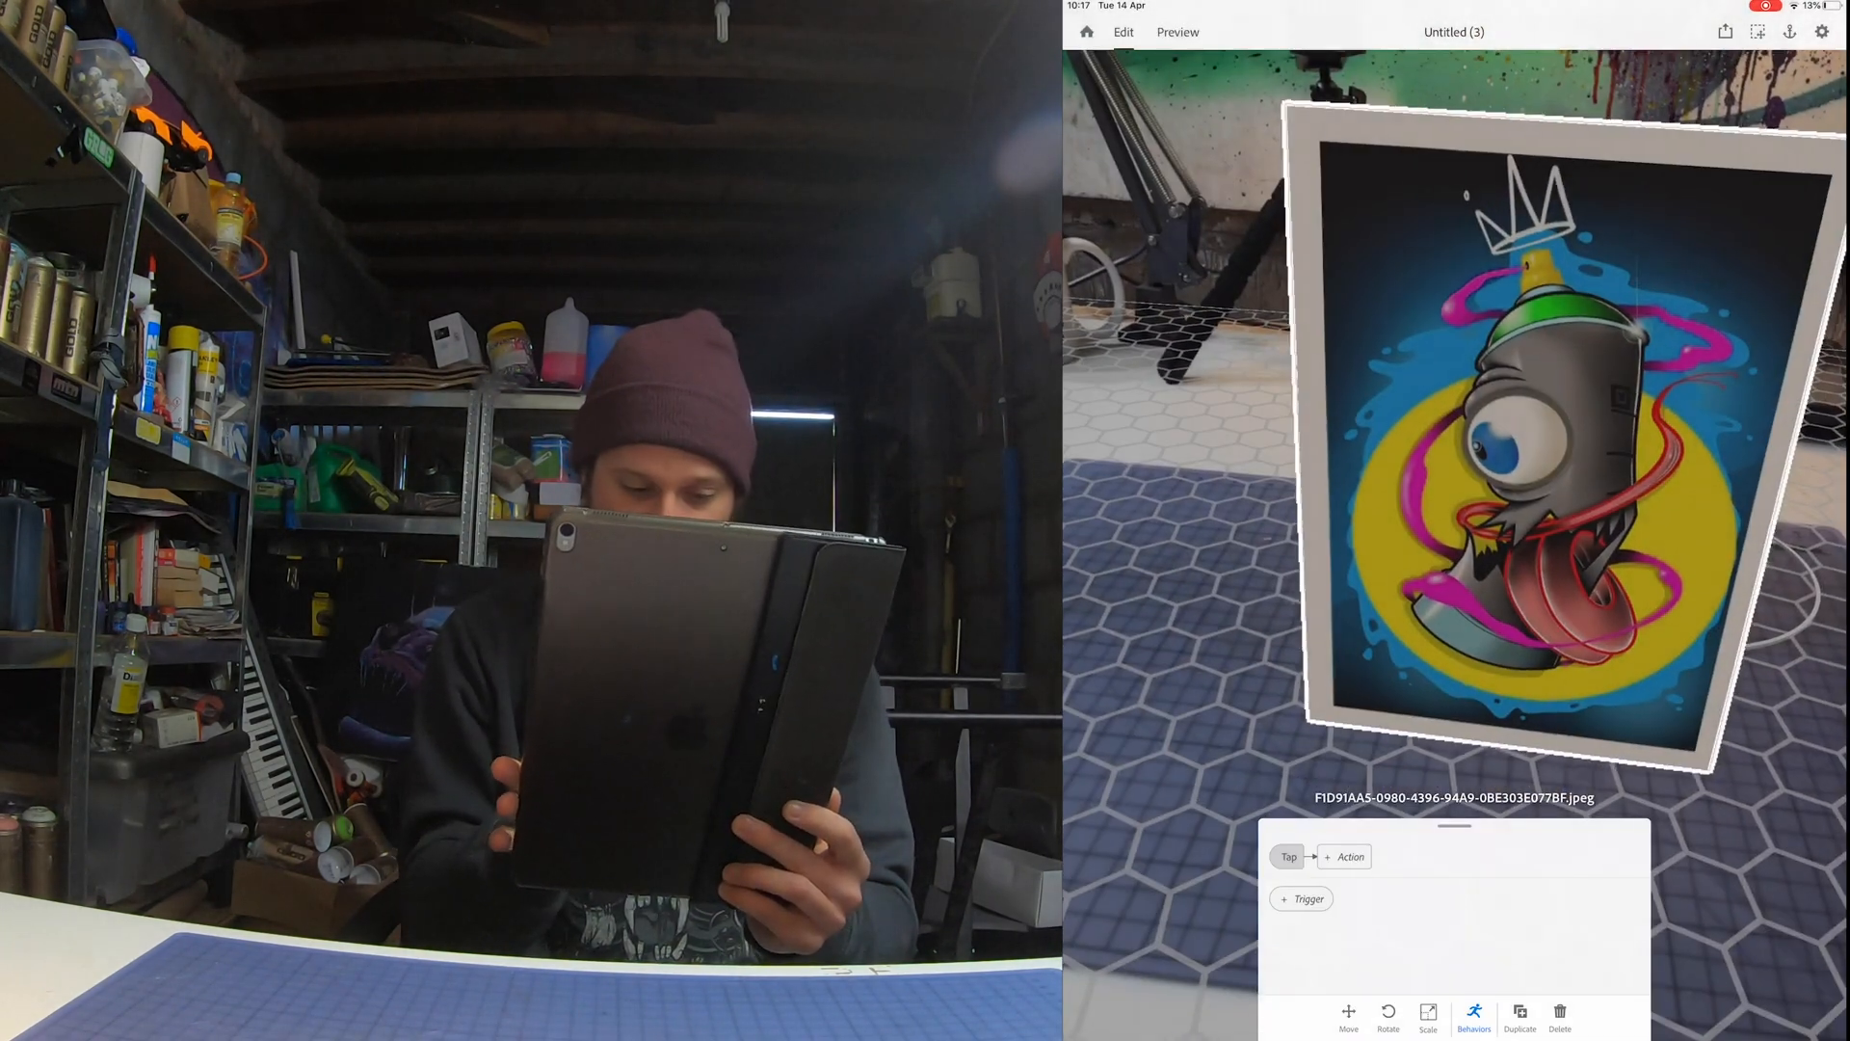
{"action": "left_click", "coordinate": [1352, 855]}
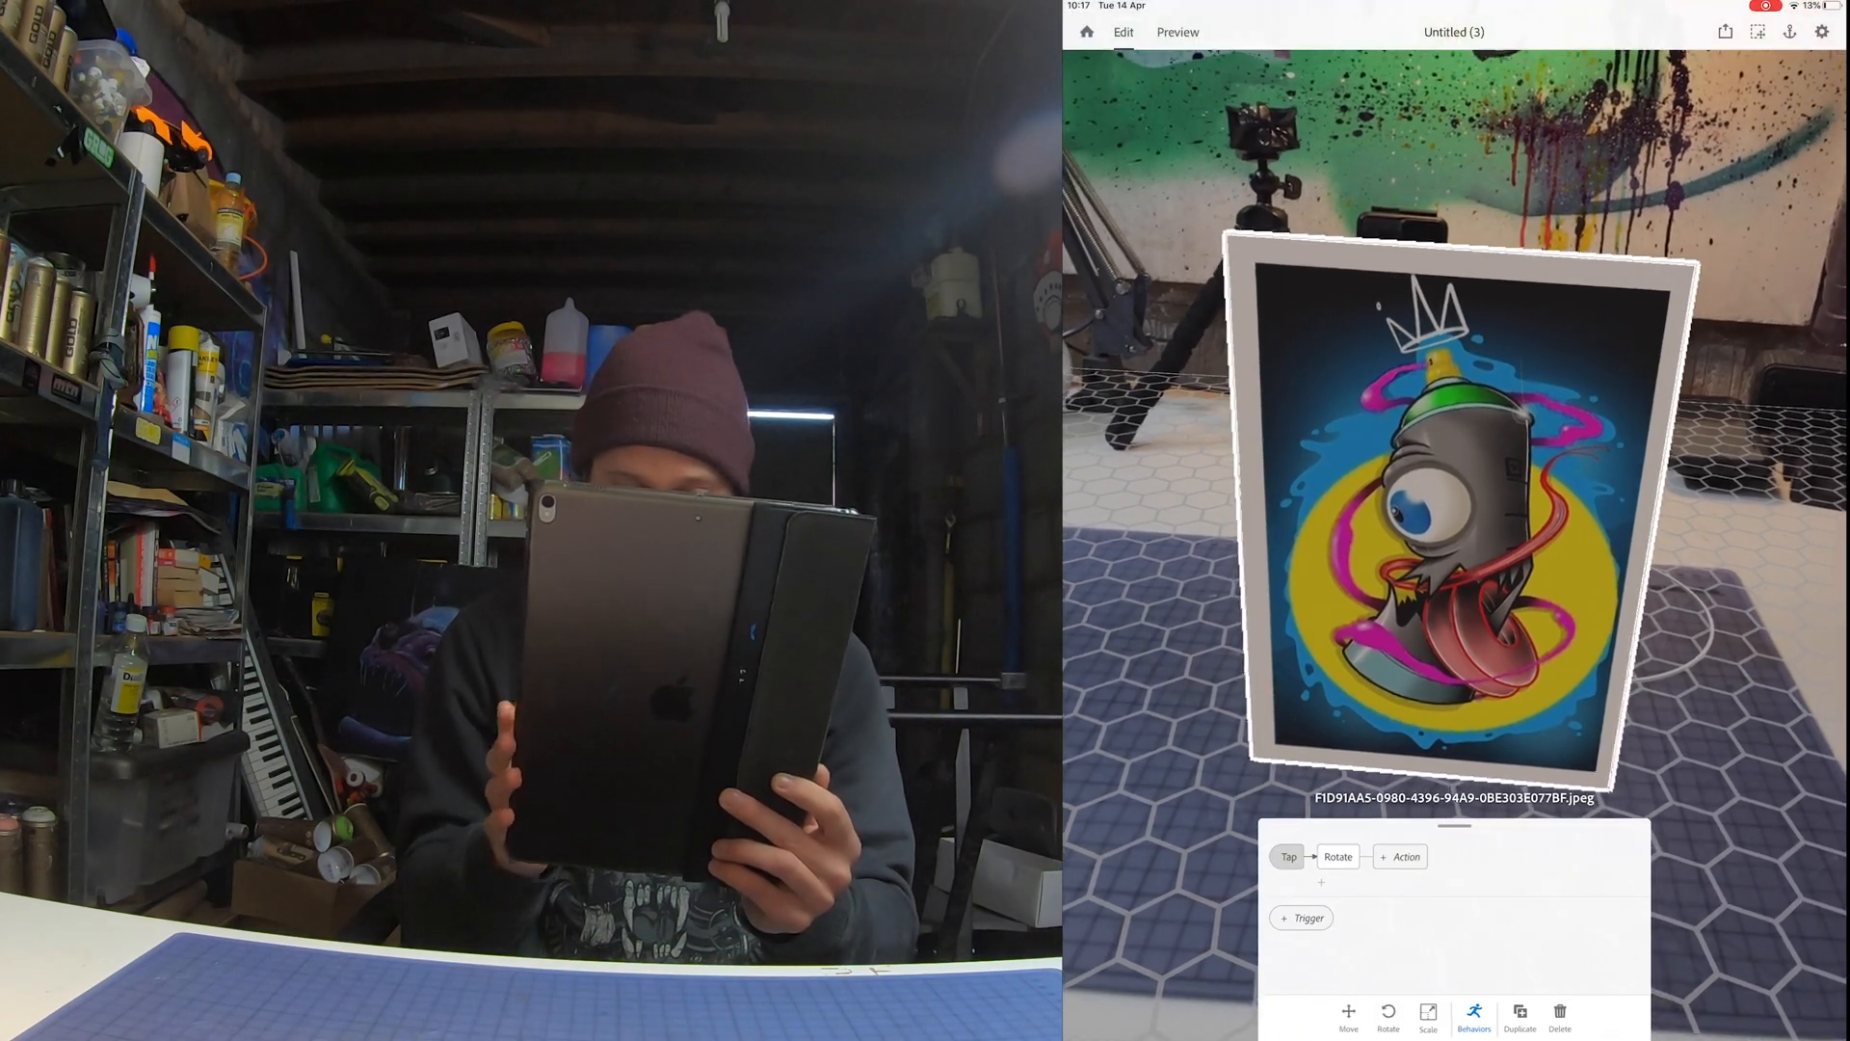
{"action": "left_click", "coordinate": [1175, 32]}
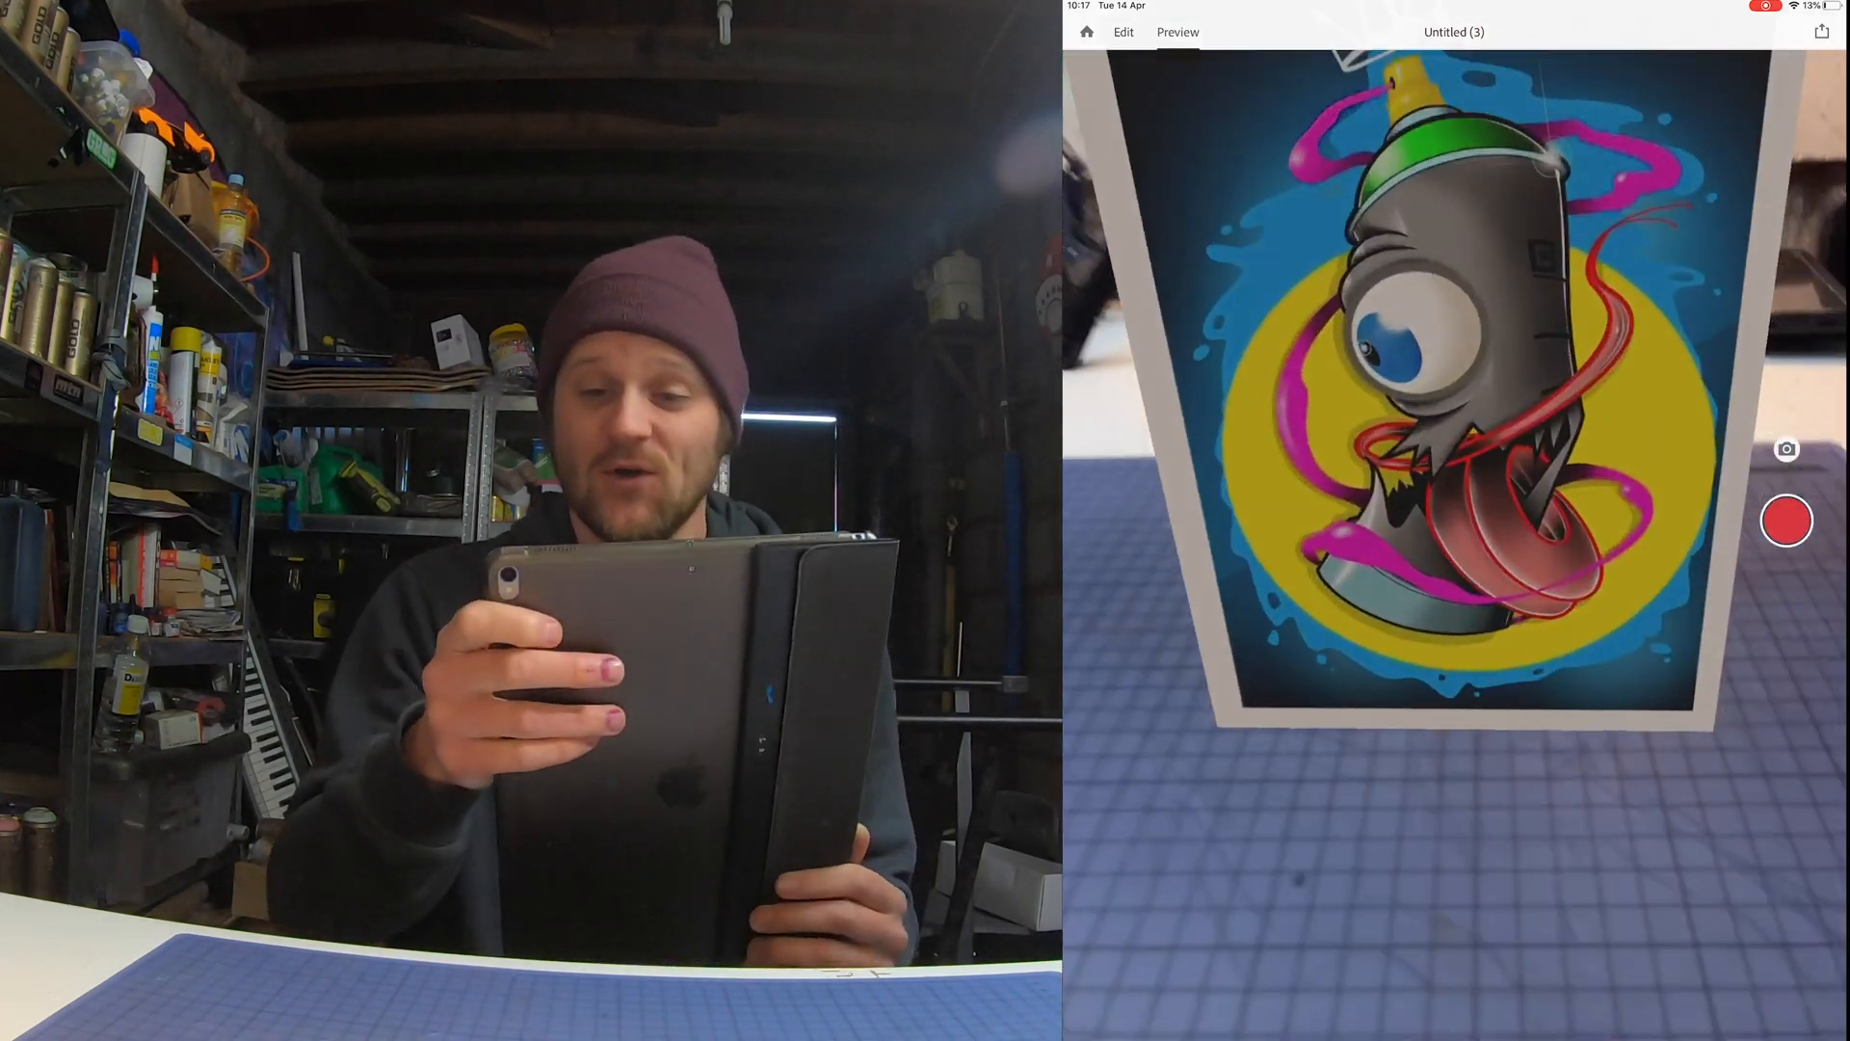
Leave the preview for the scene's sharing and export options.
{"action": "left_click", "coordinate": [1822, 33]}
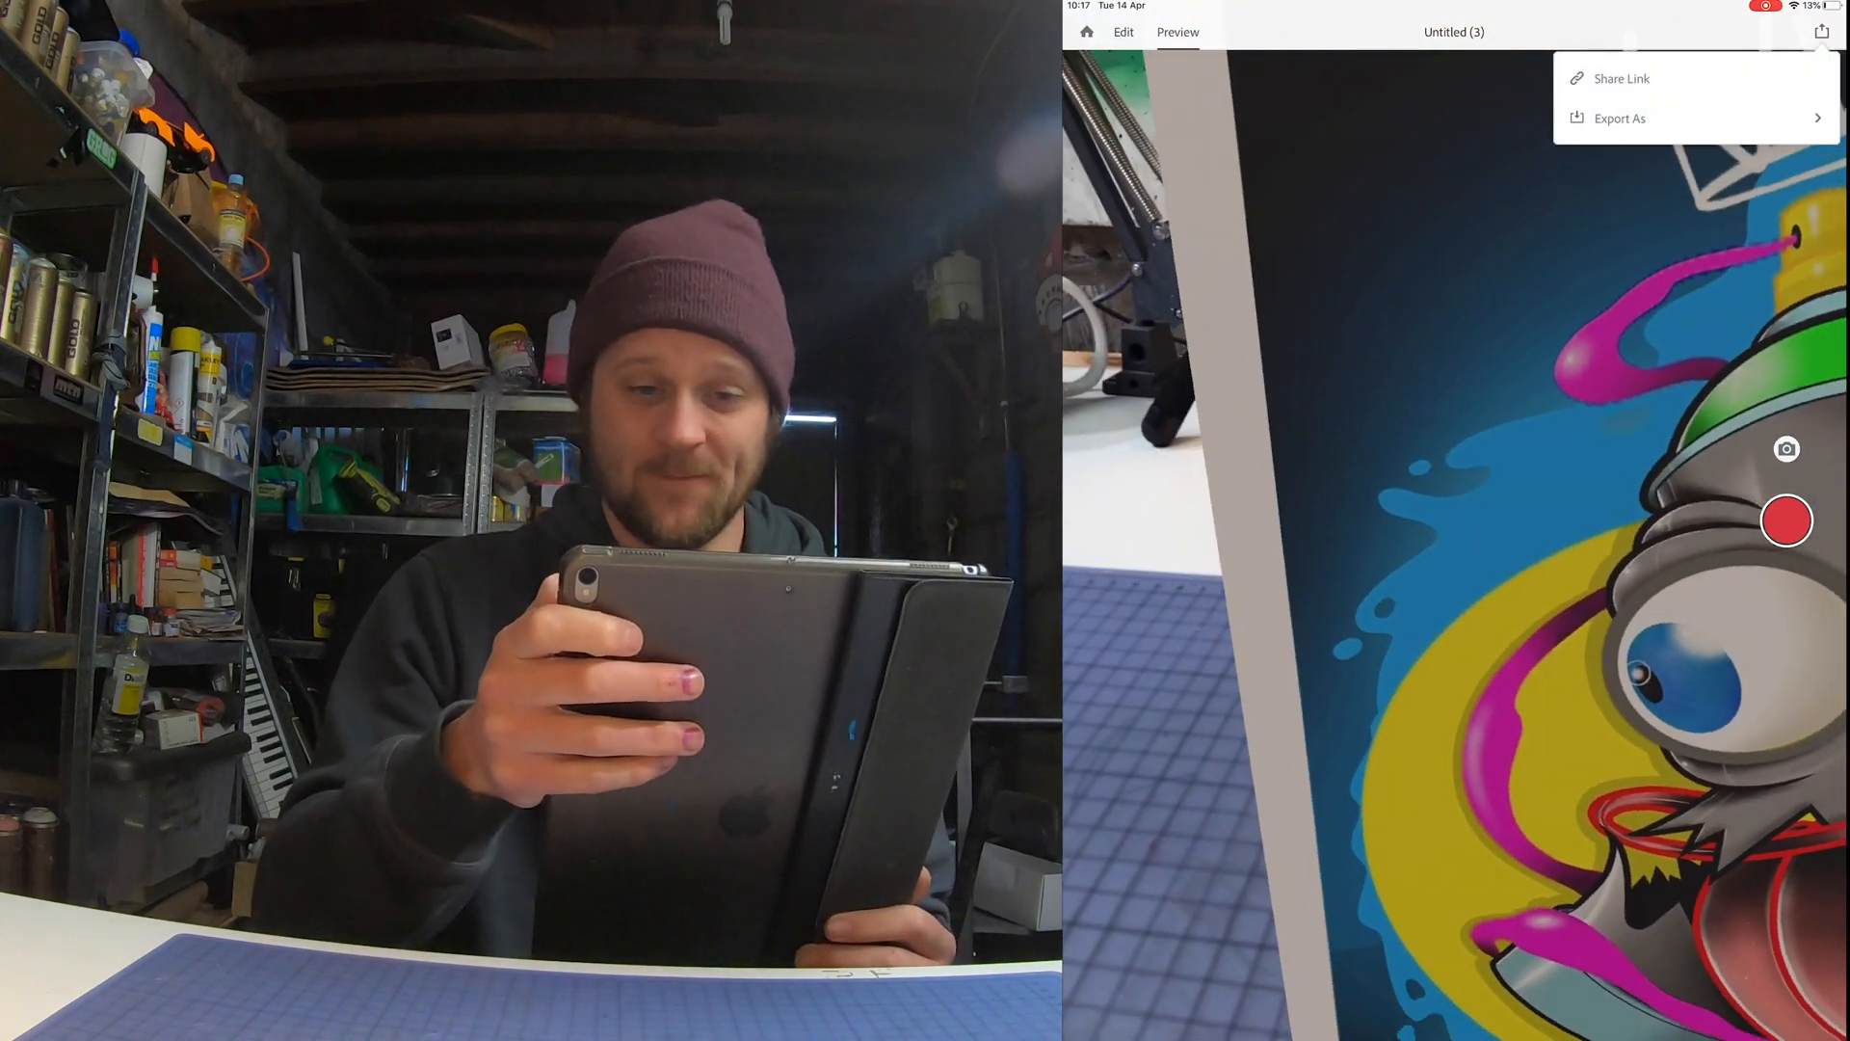
Dismiss the low-battery alert and list the Export As formats (Aero Experience, Reality File, USD).
{"action": "left_click", "coordinate": [1619, 117]}
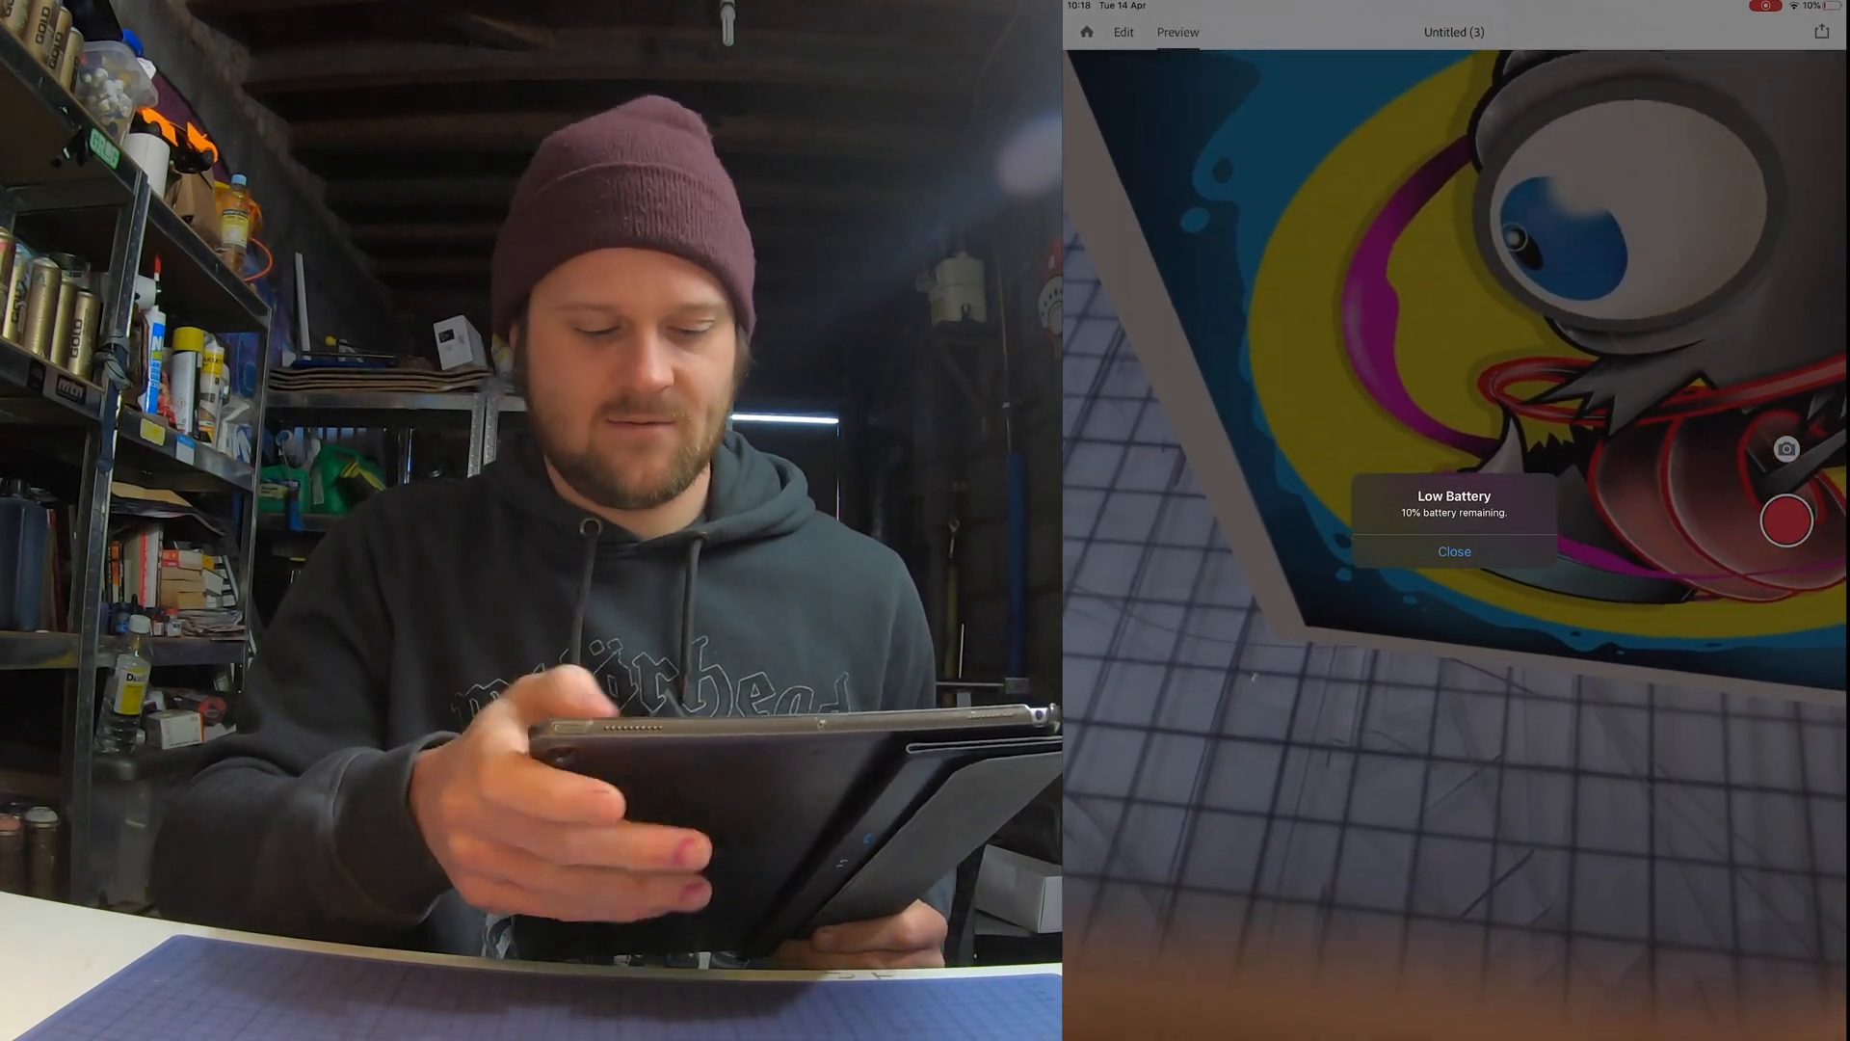
{"action": "left_click", "coordinate": [1822, 33]}
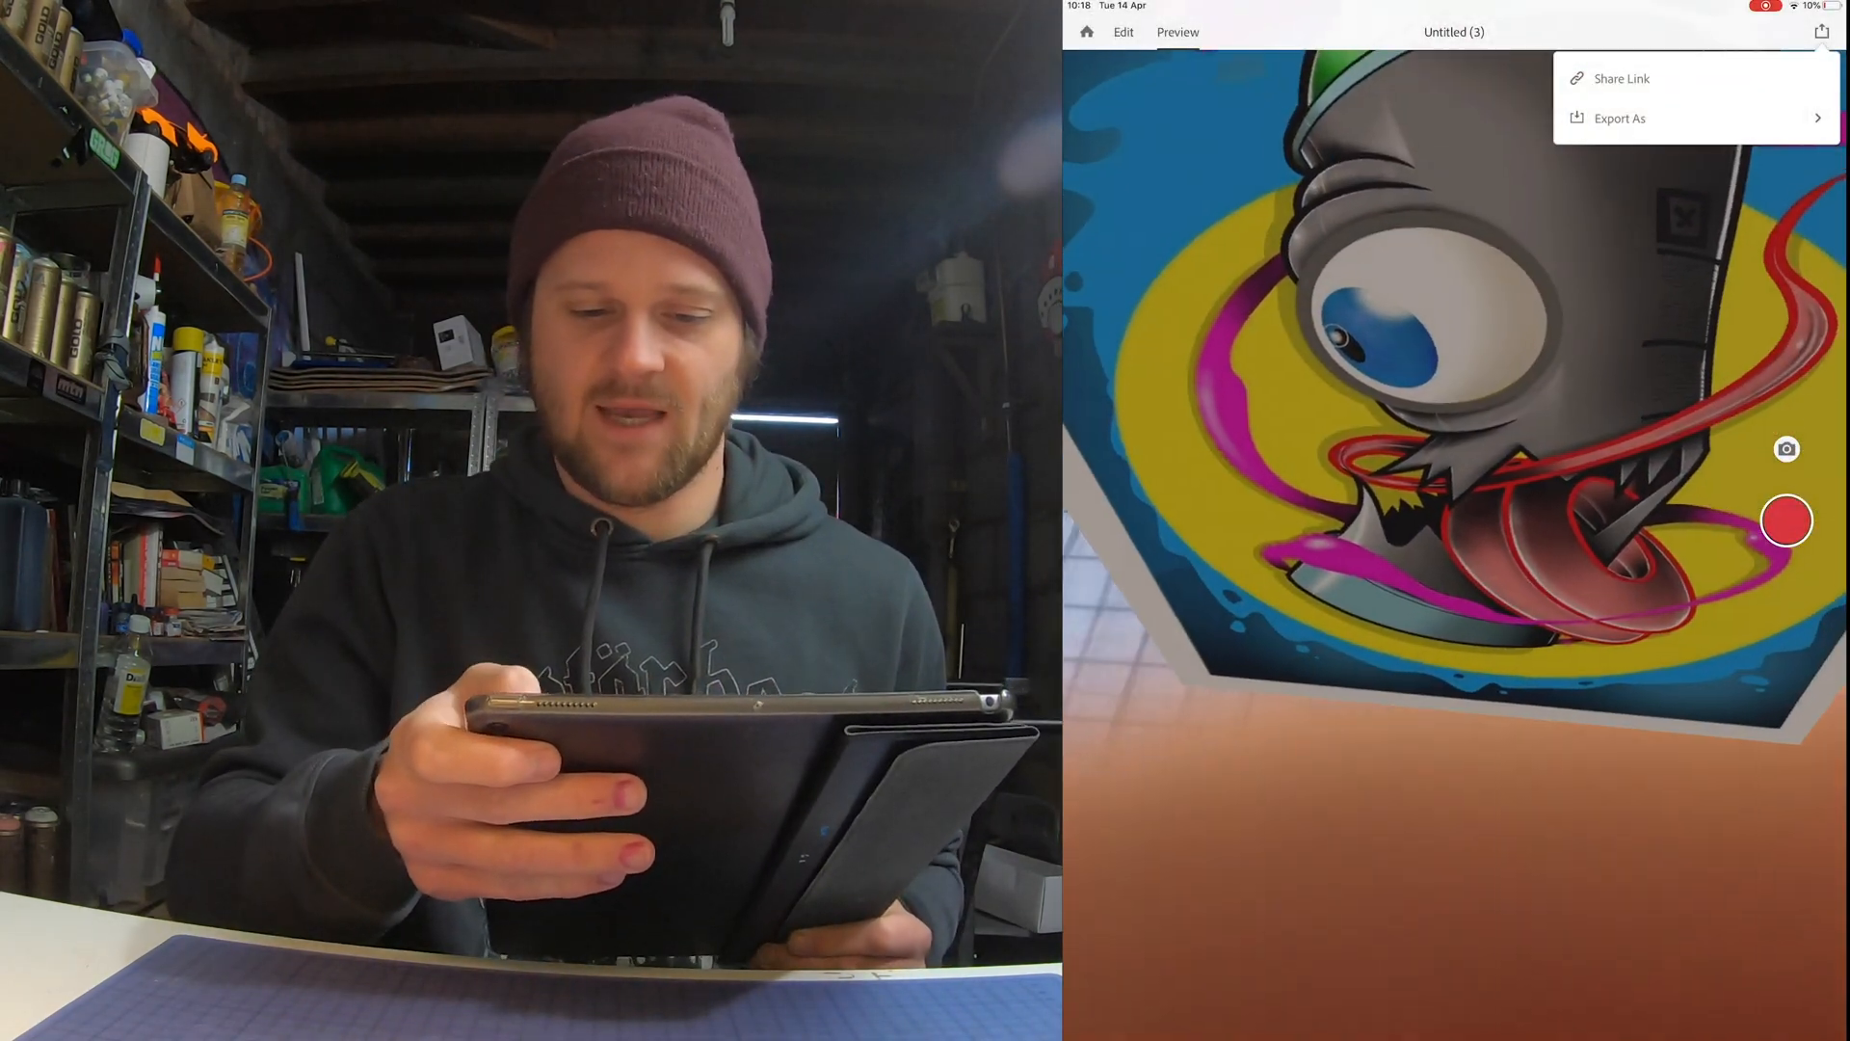
{"action": "left_click", "coordinate": [1619, 118]}
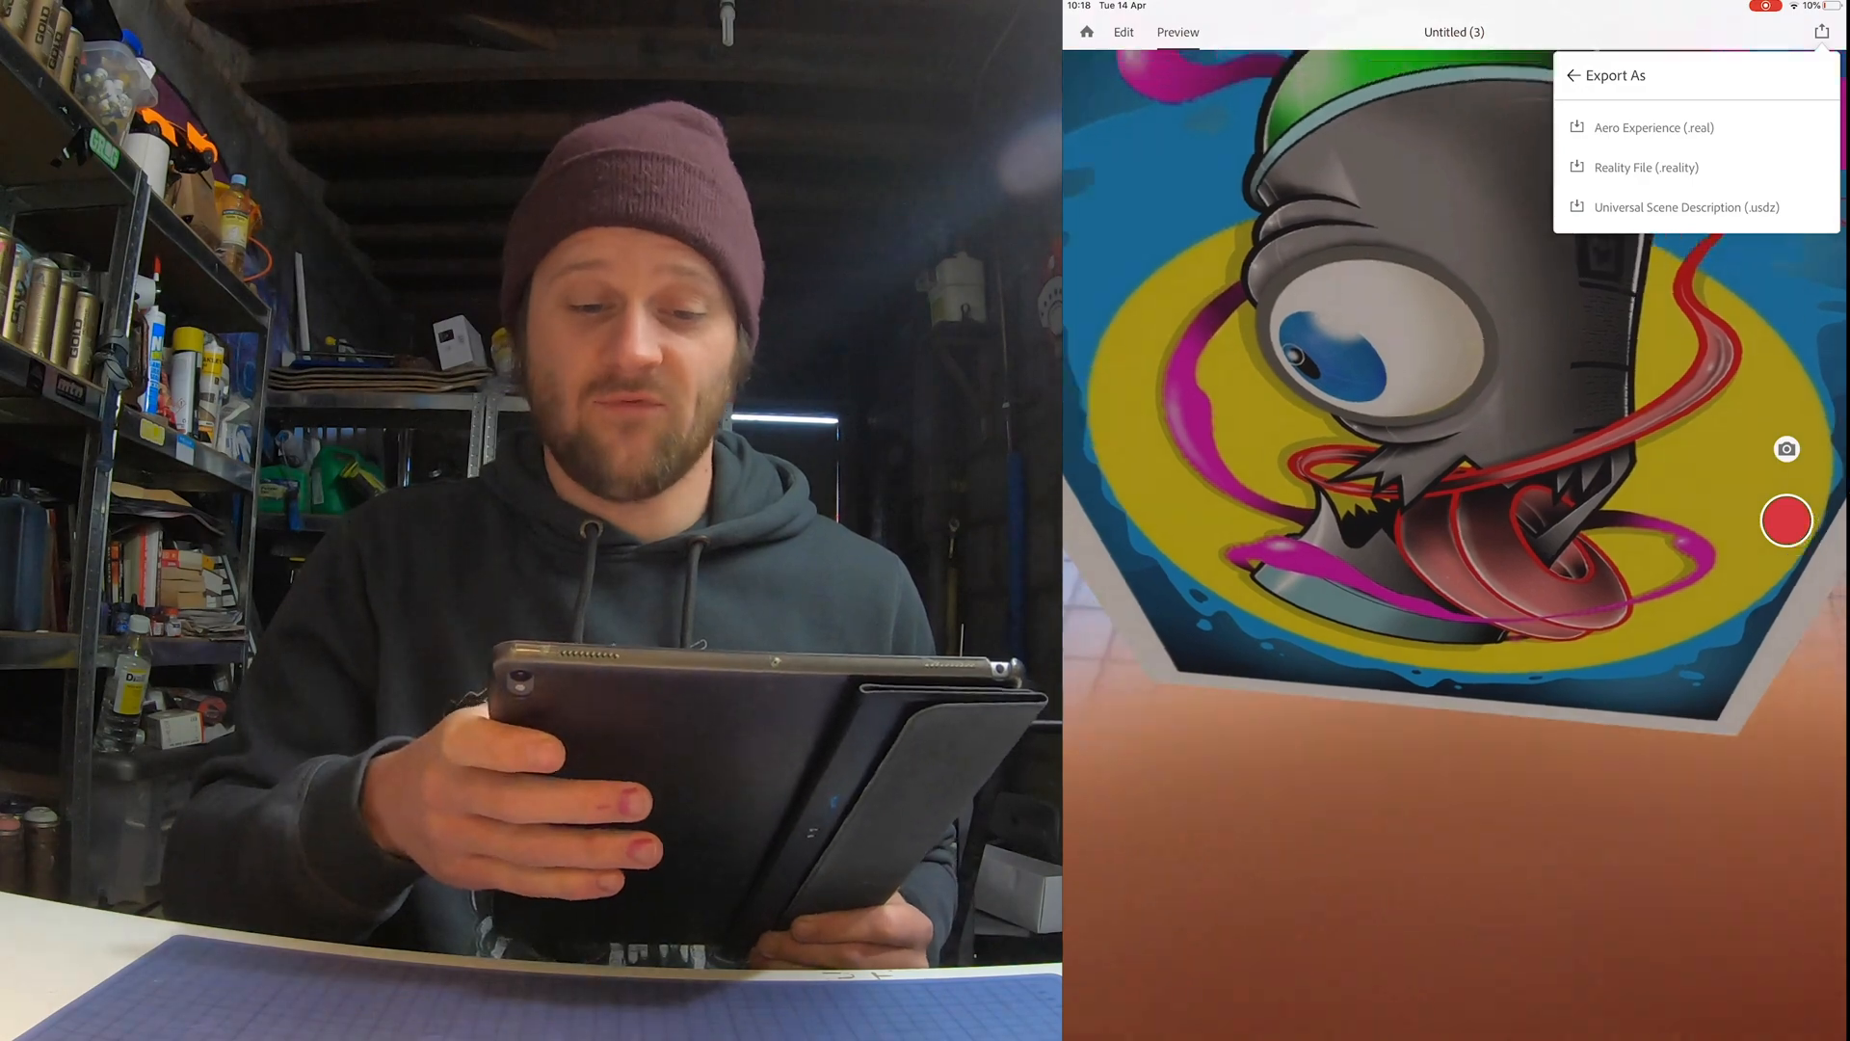